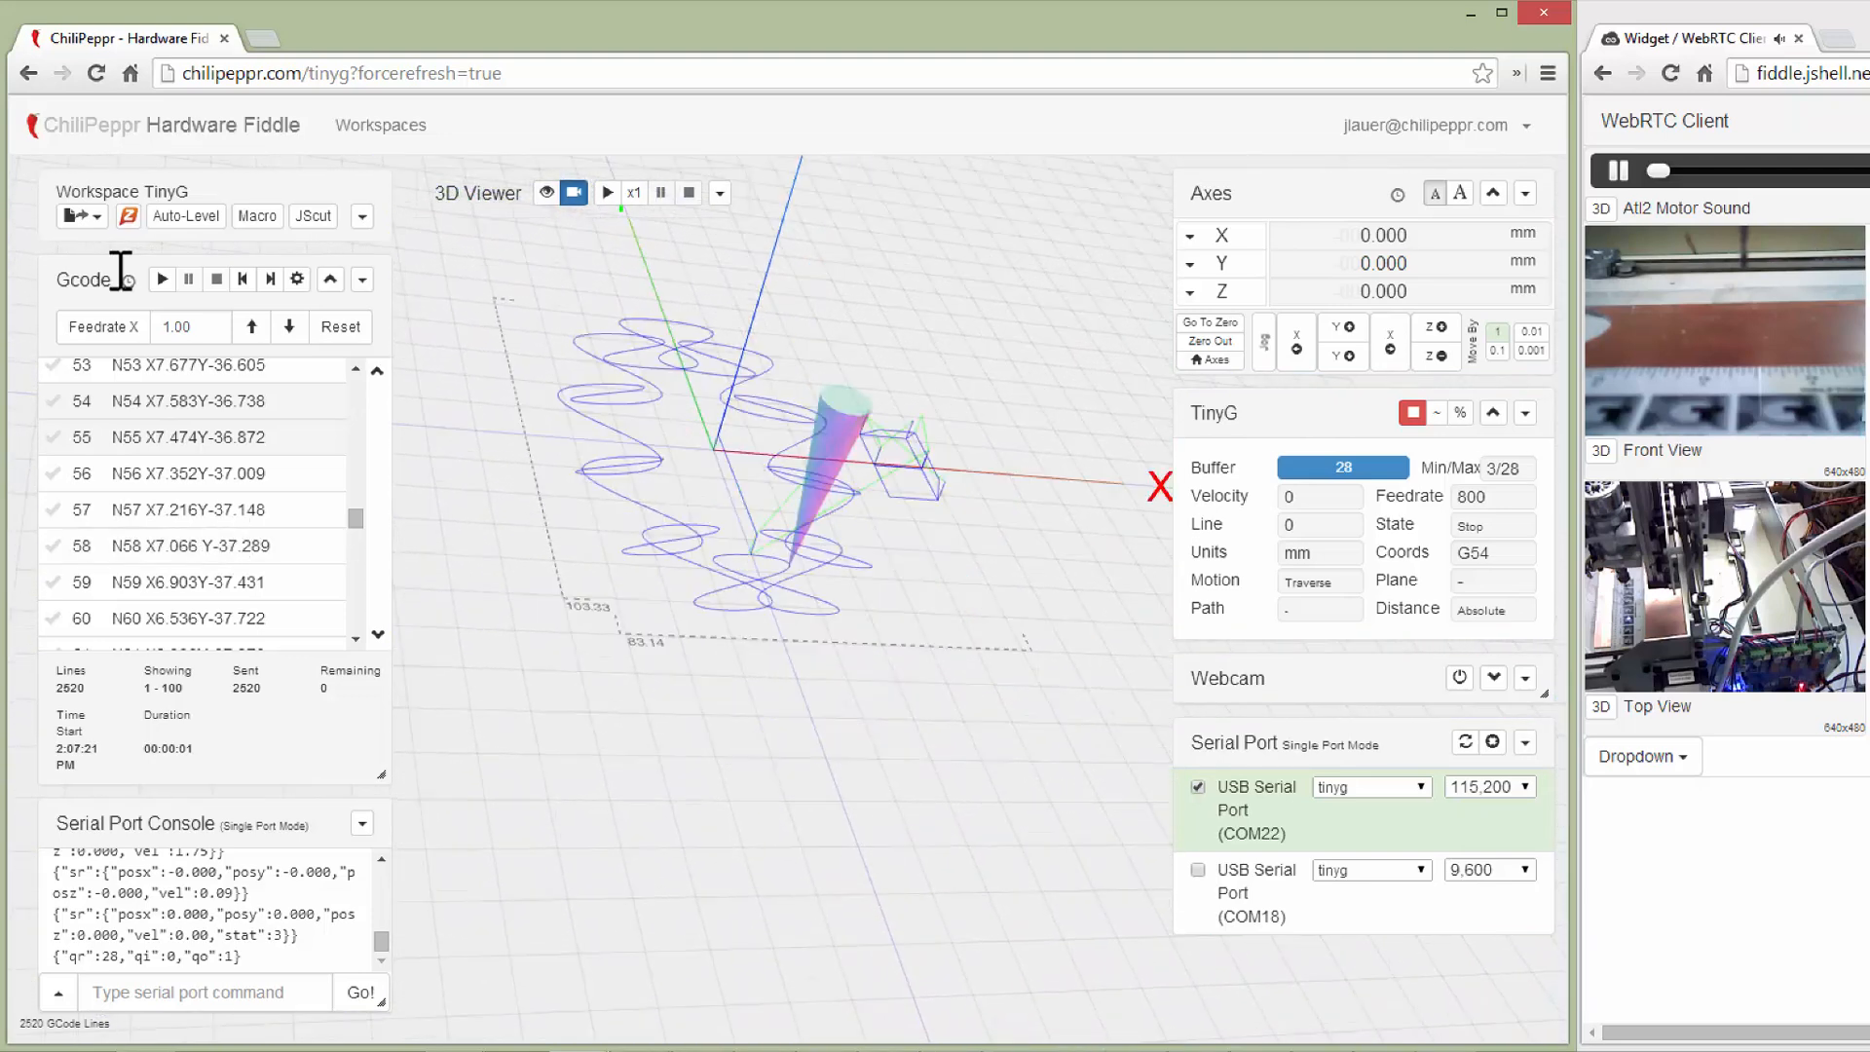
Fit the complete curve toolpath into the 3D viewer using view extents
scroll(up, 3)
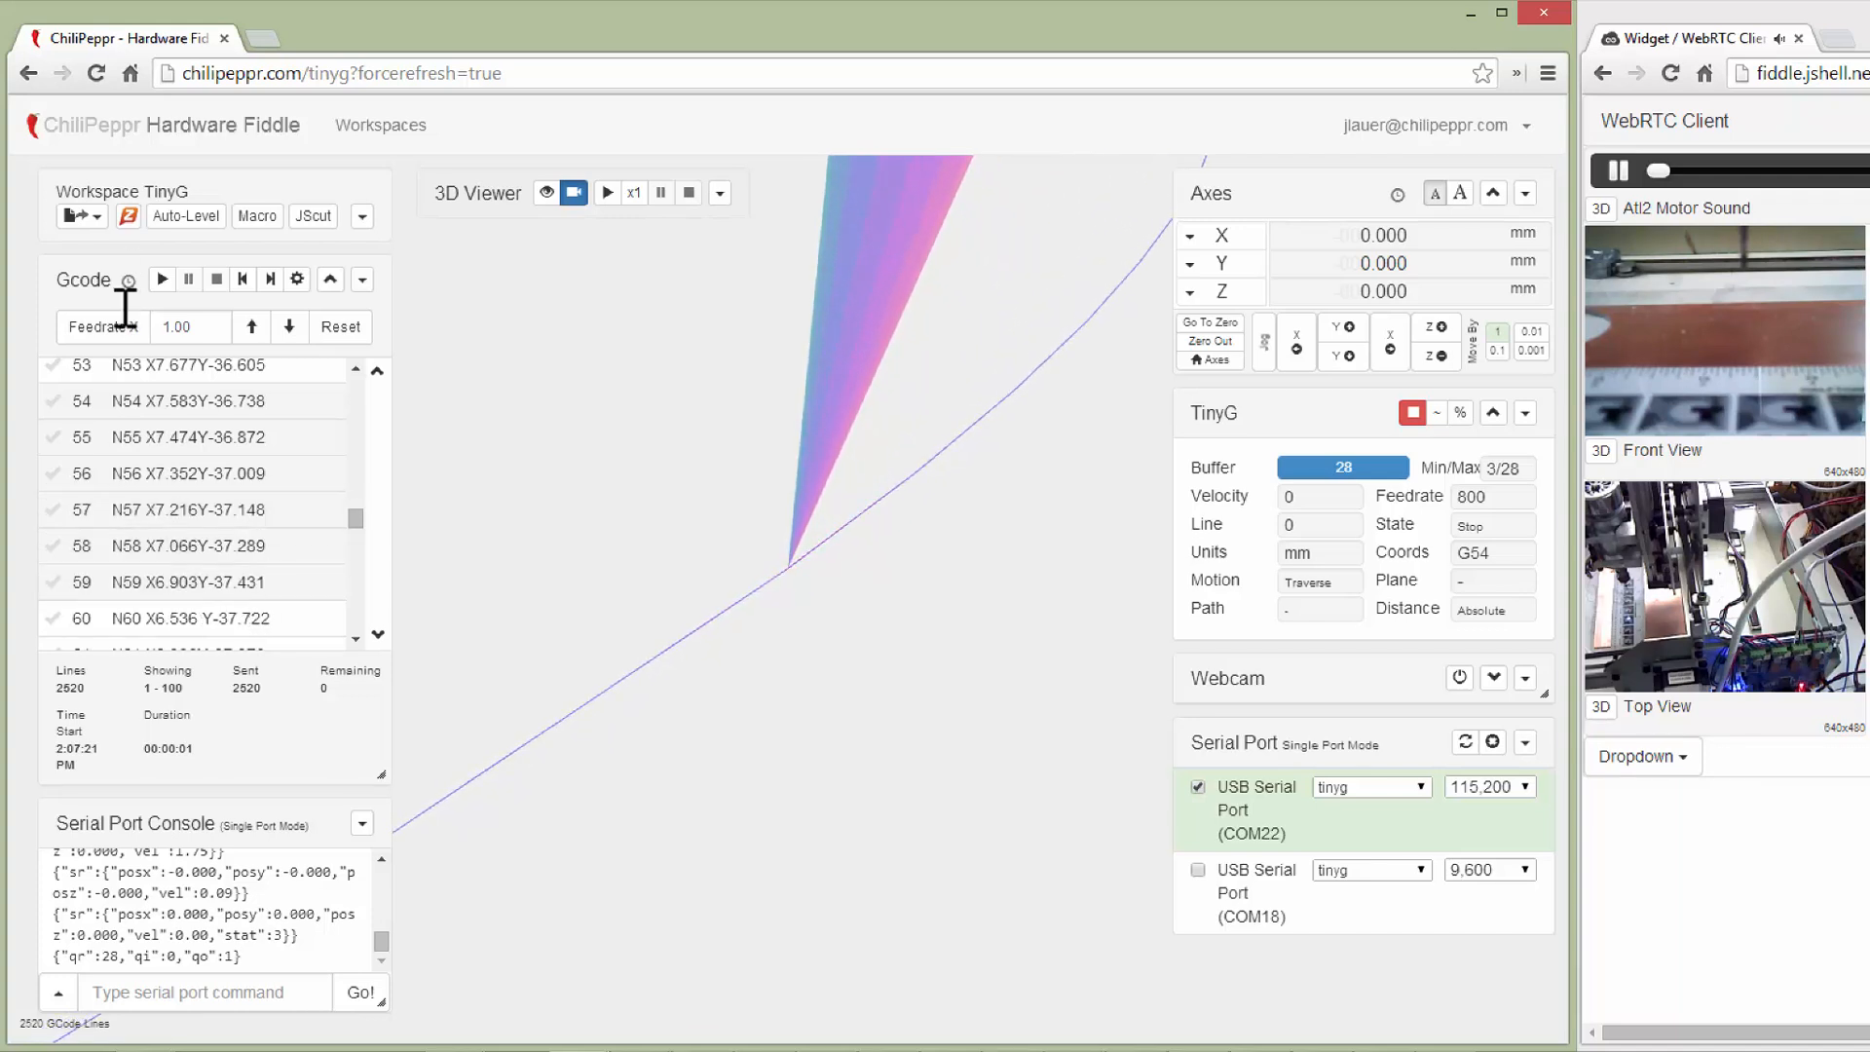
scroll(down, 3)
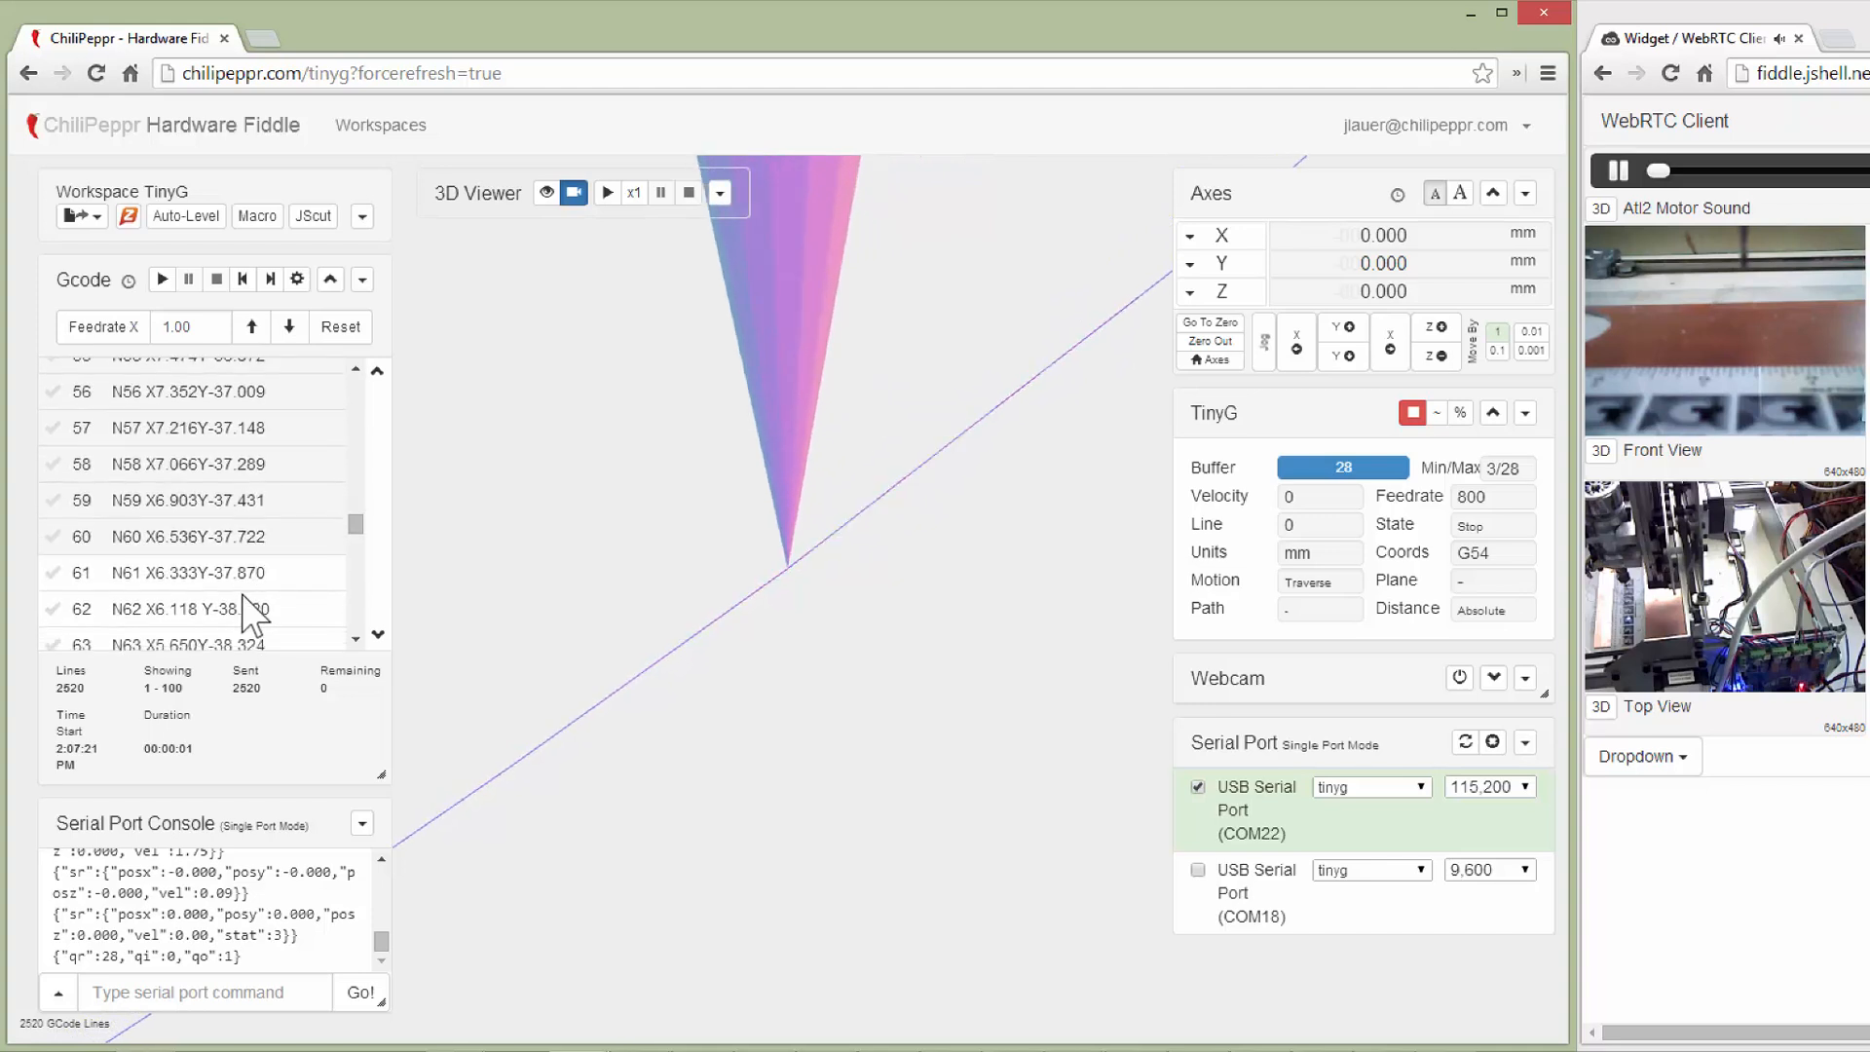
mouse_move(251, 573)
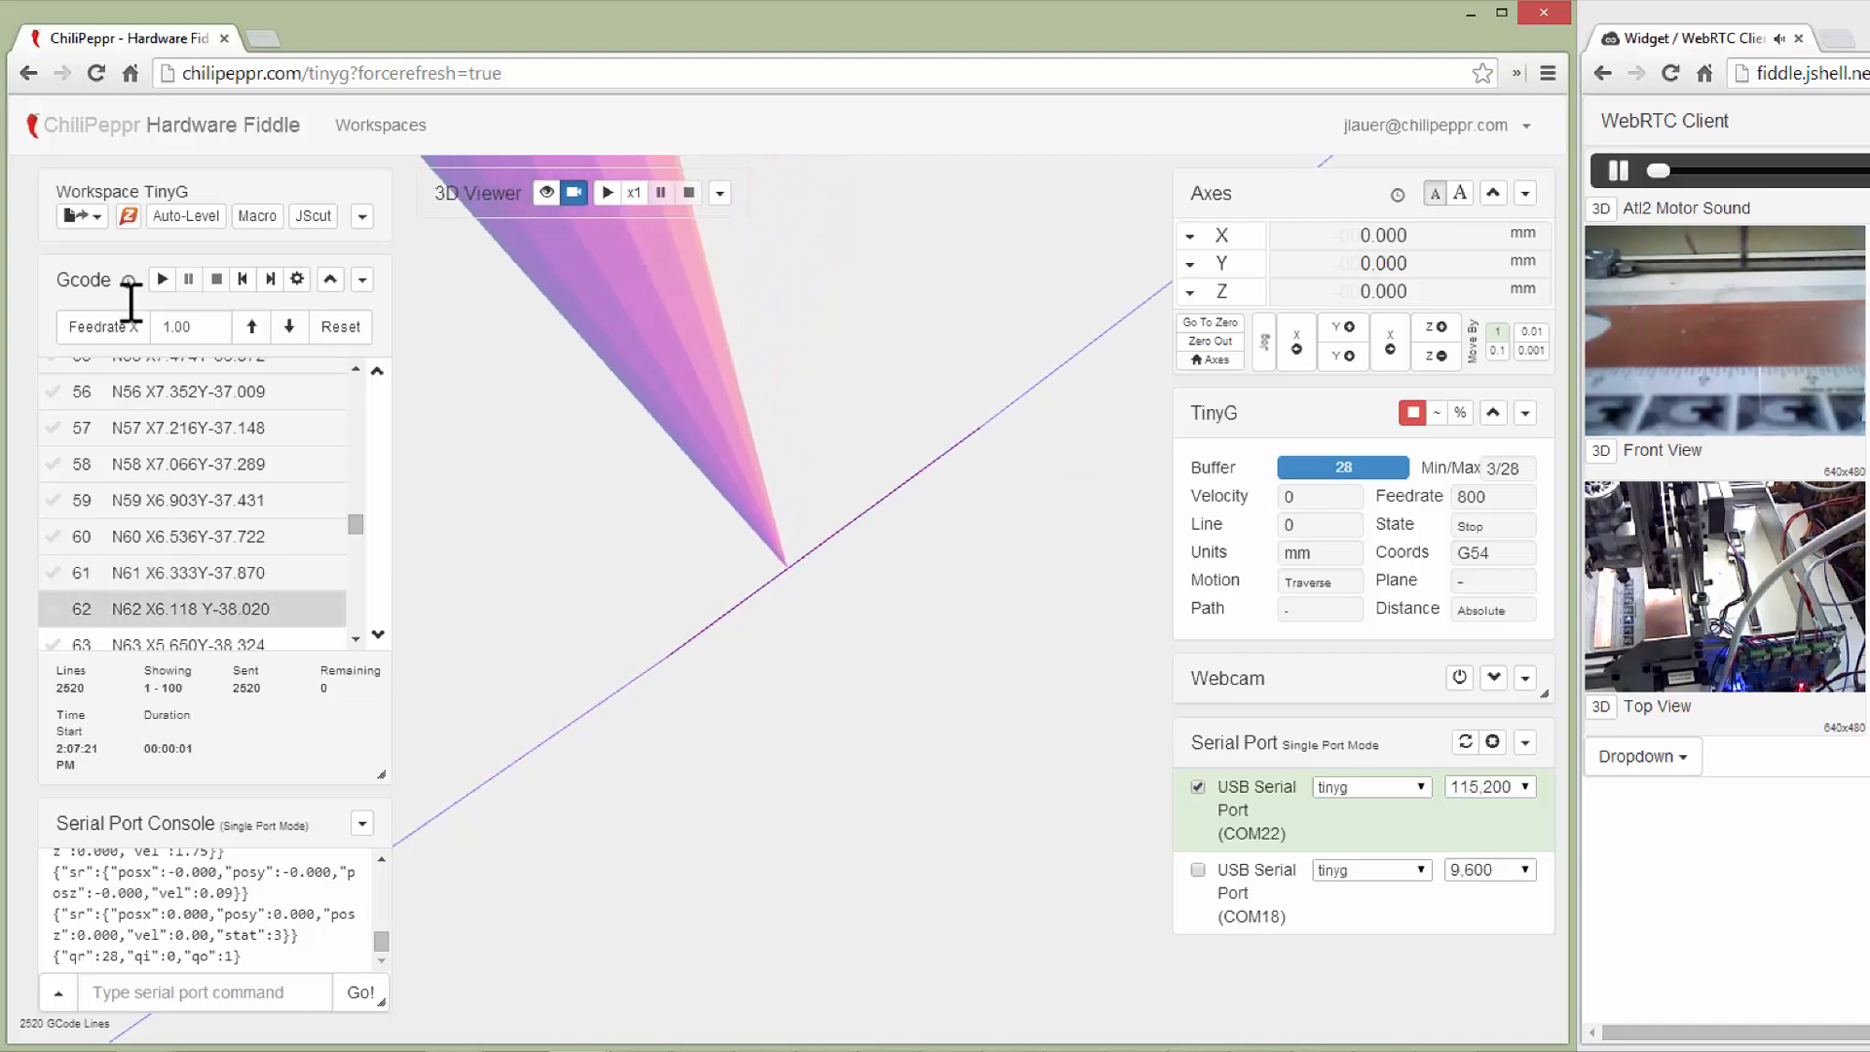
scroll(down, 3)
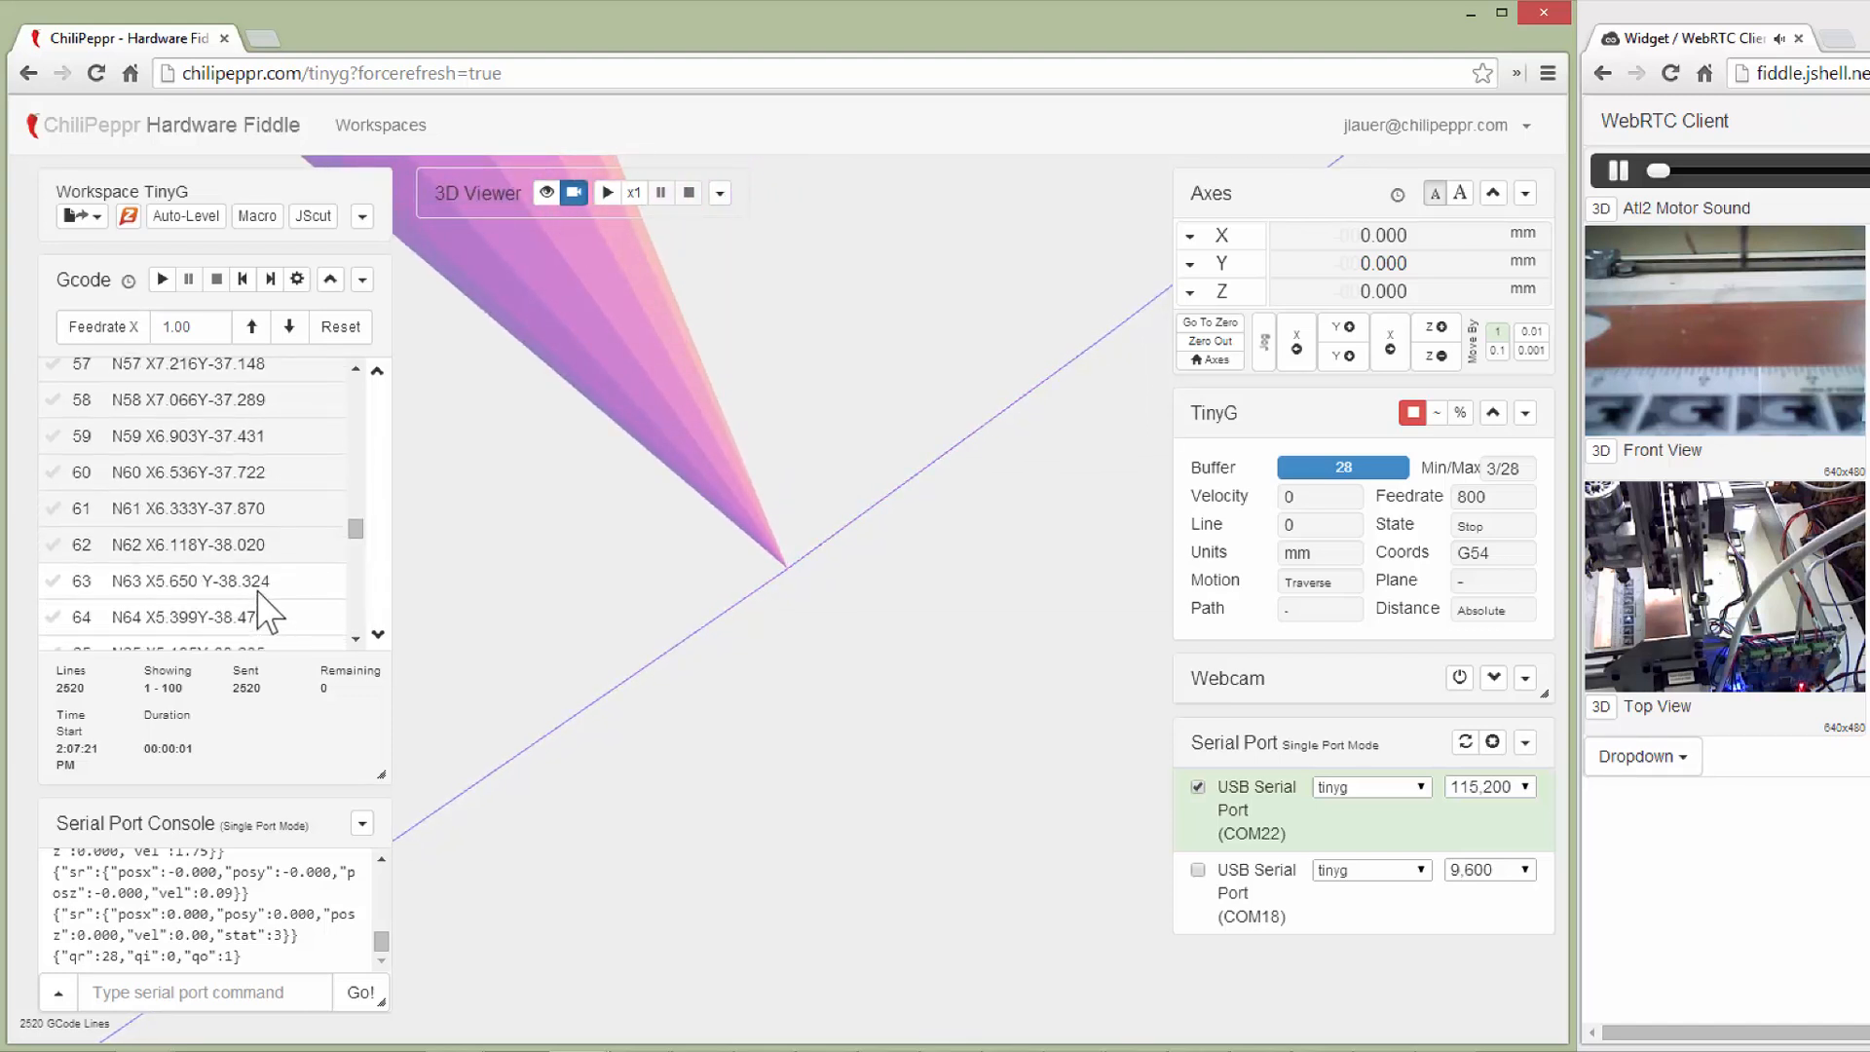
click(191, 580)
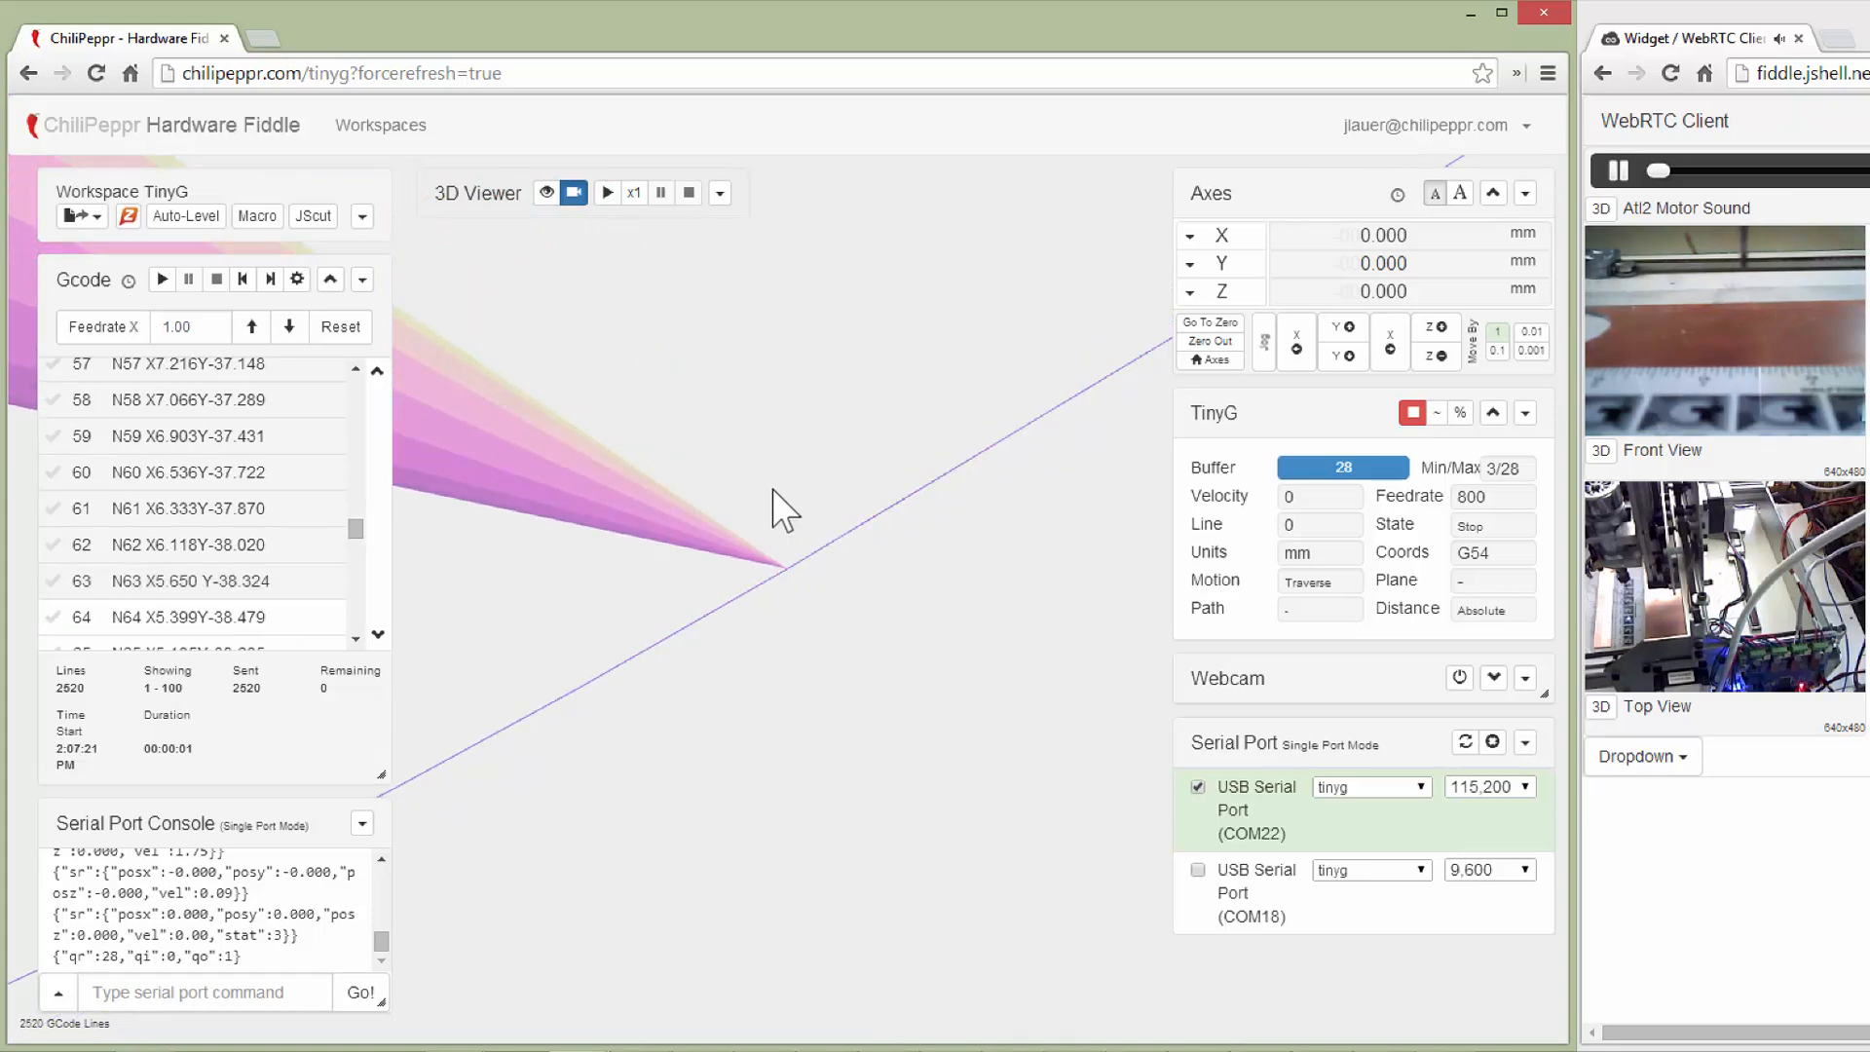
click(546, 193)
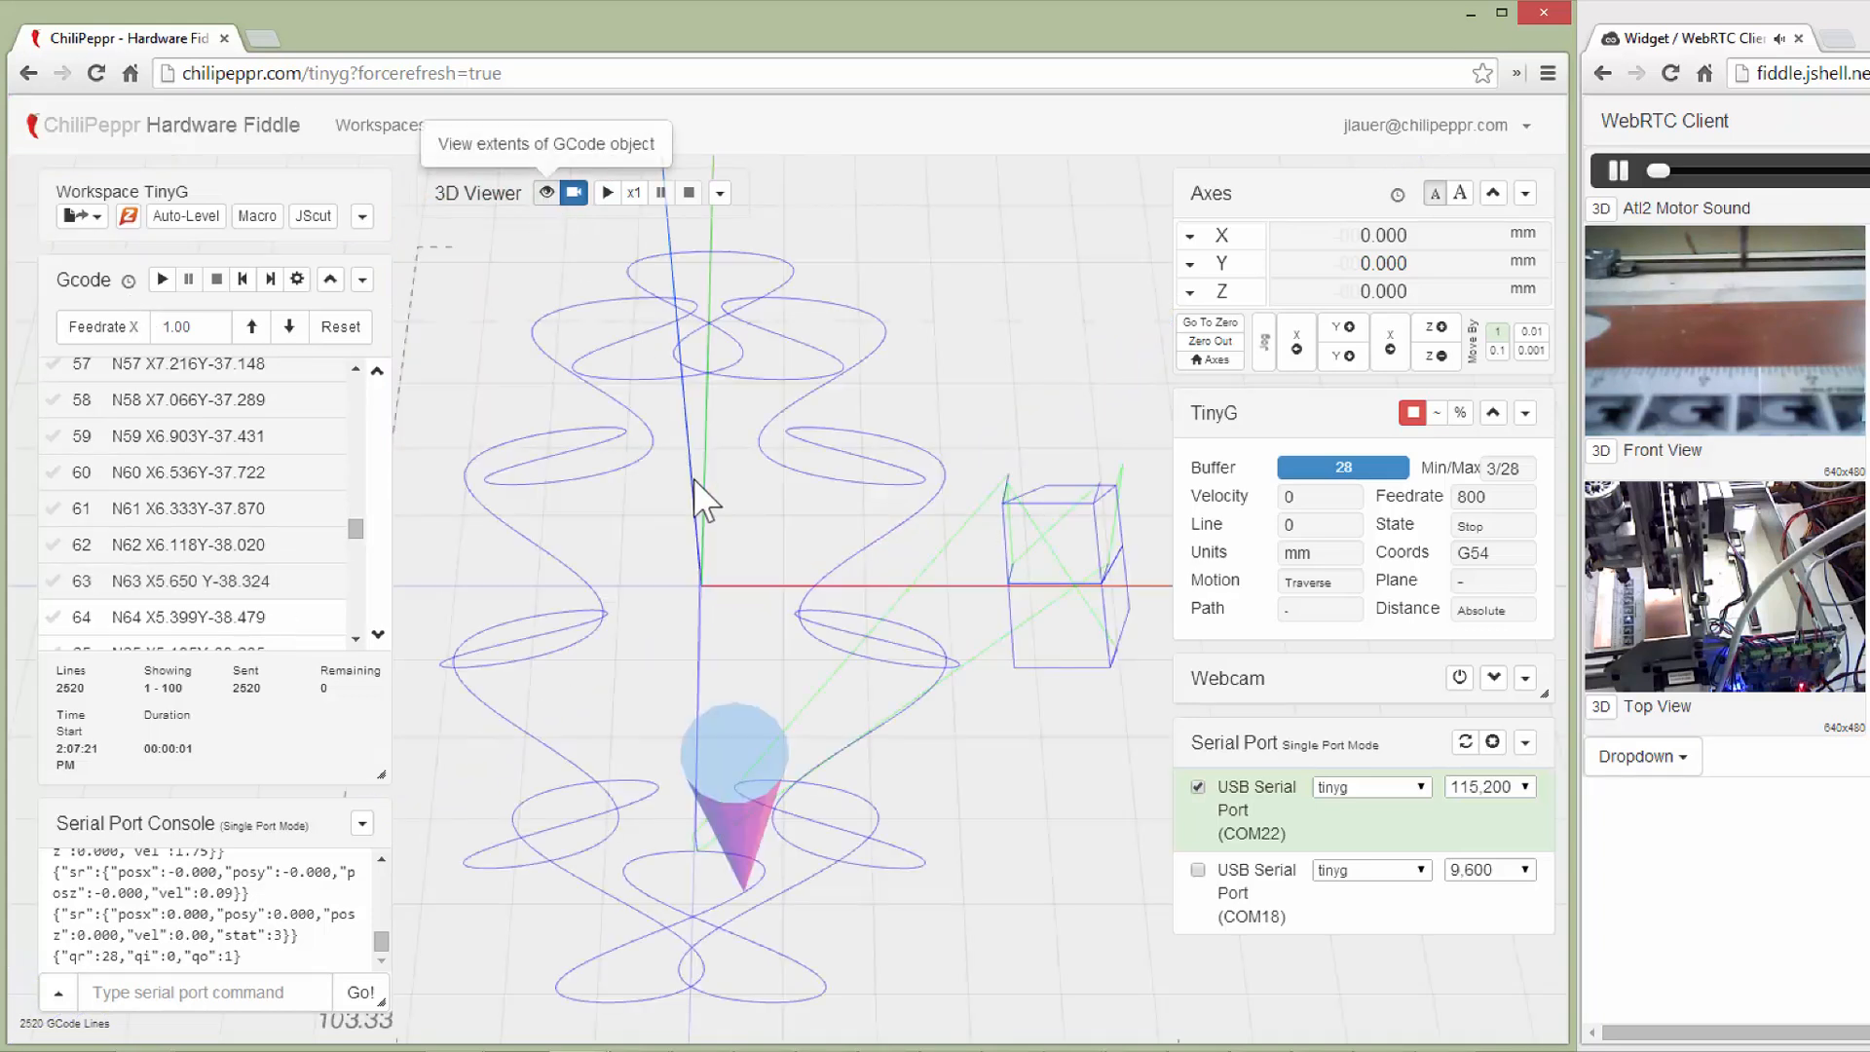
mouse_move(1168, 483)
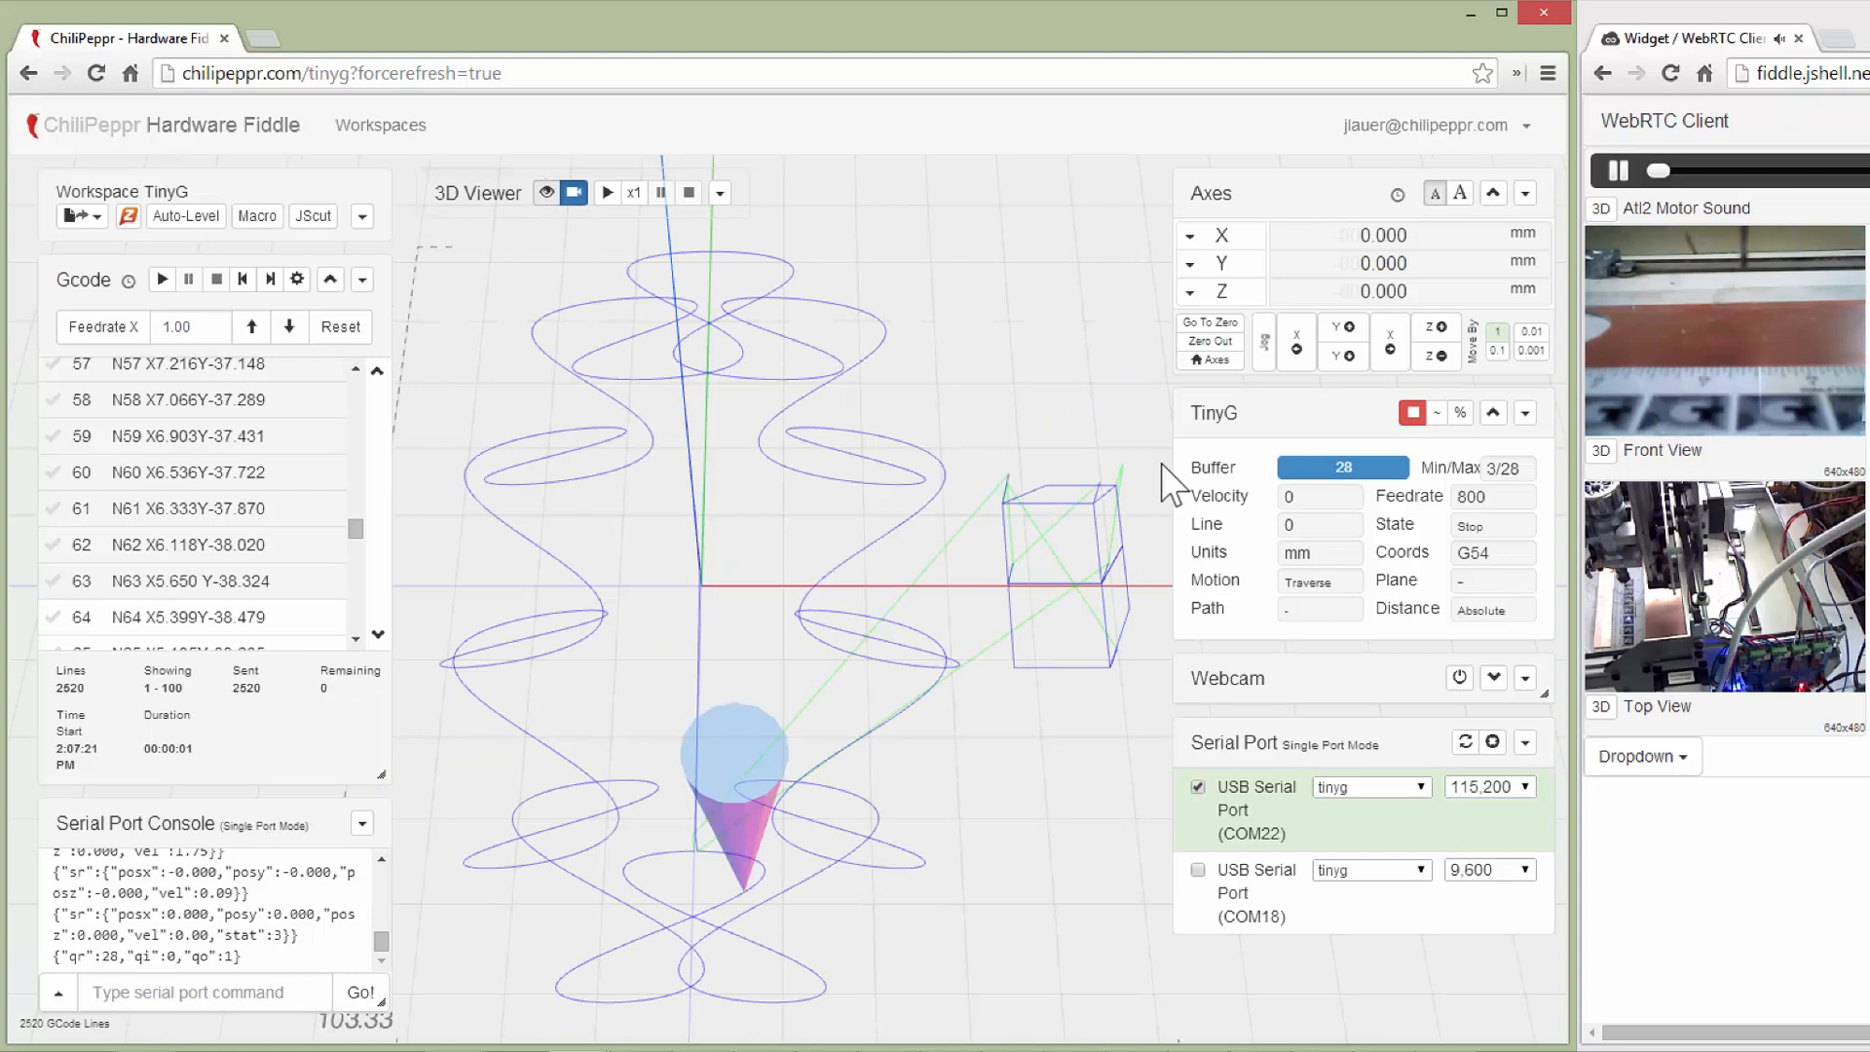
mouse_move(1175, 483)
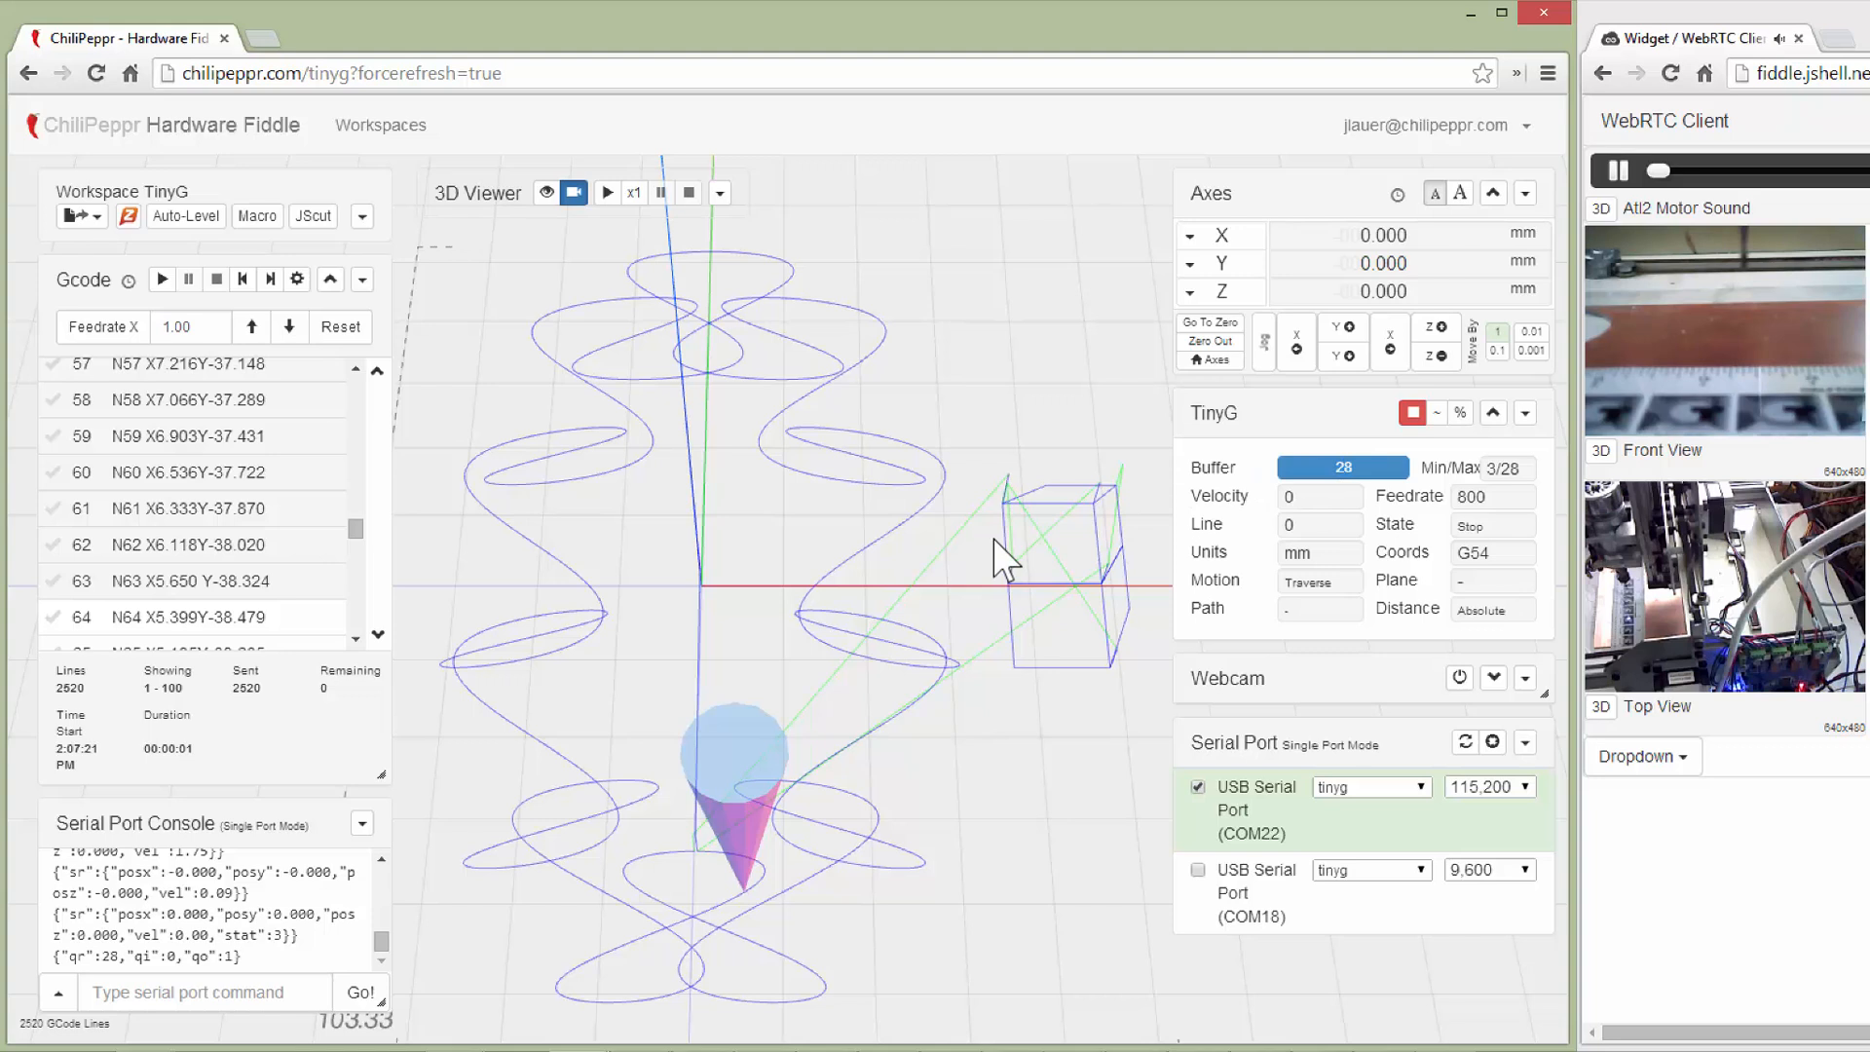
mouse_move(811, 657)
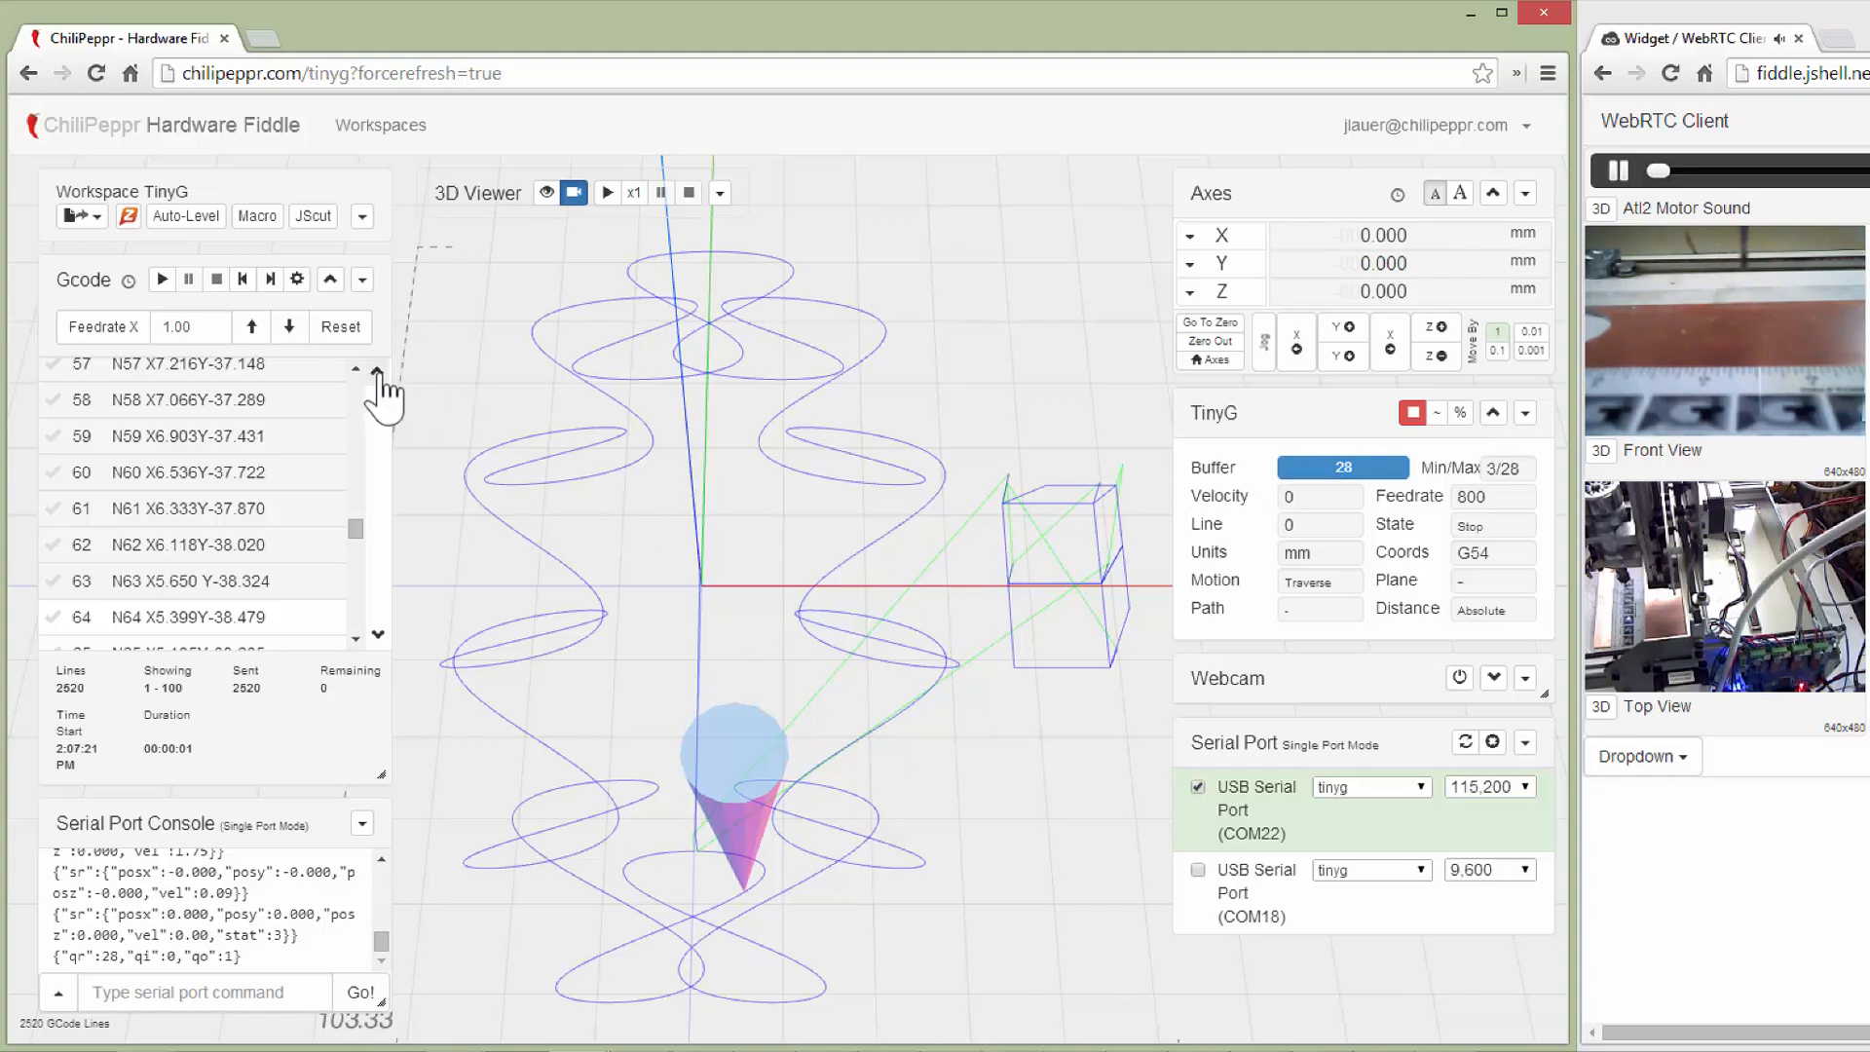
Jump the G-code list back to line 1
click(376, 370)
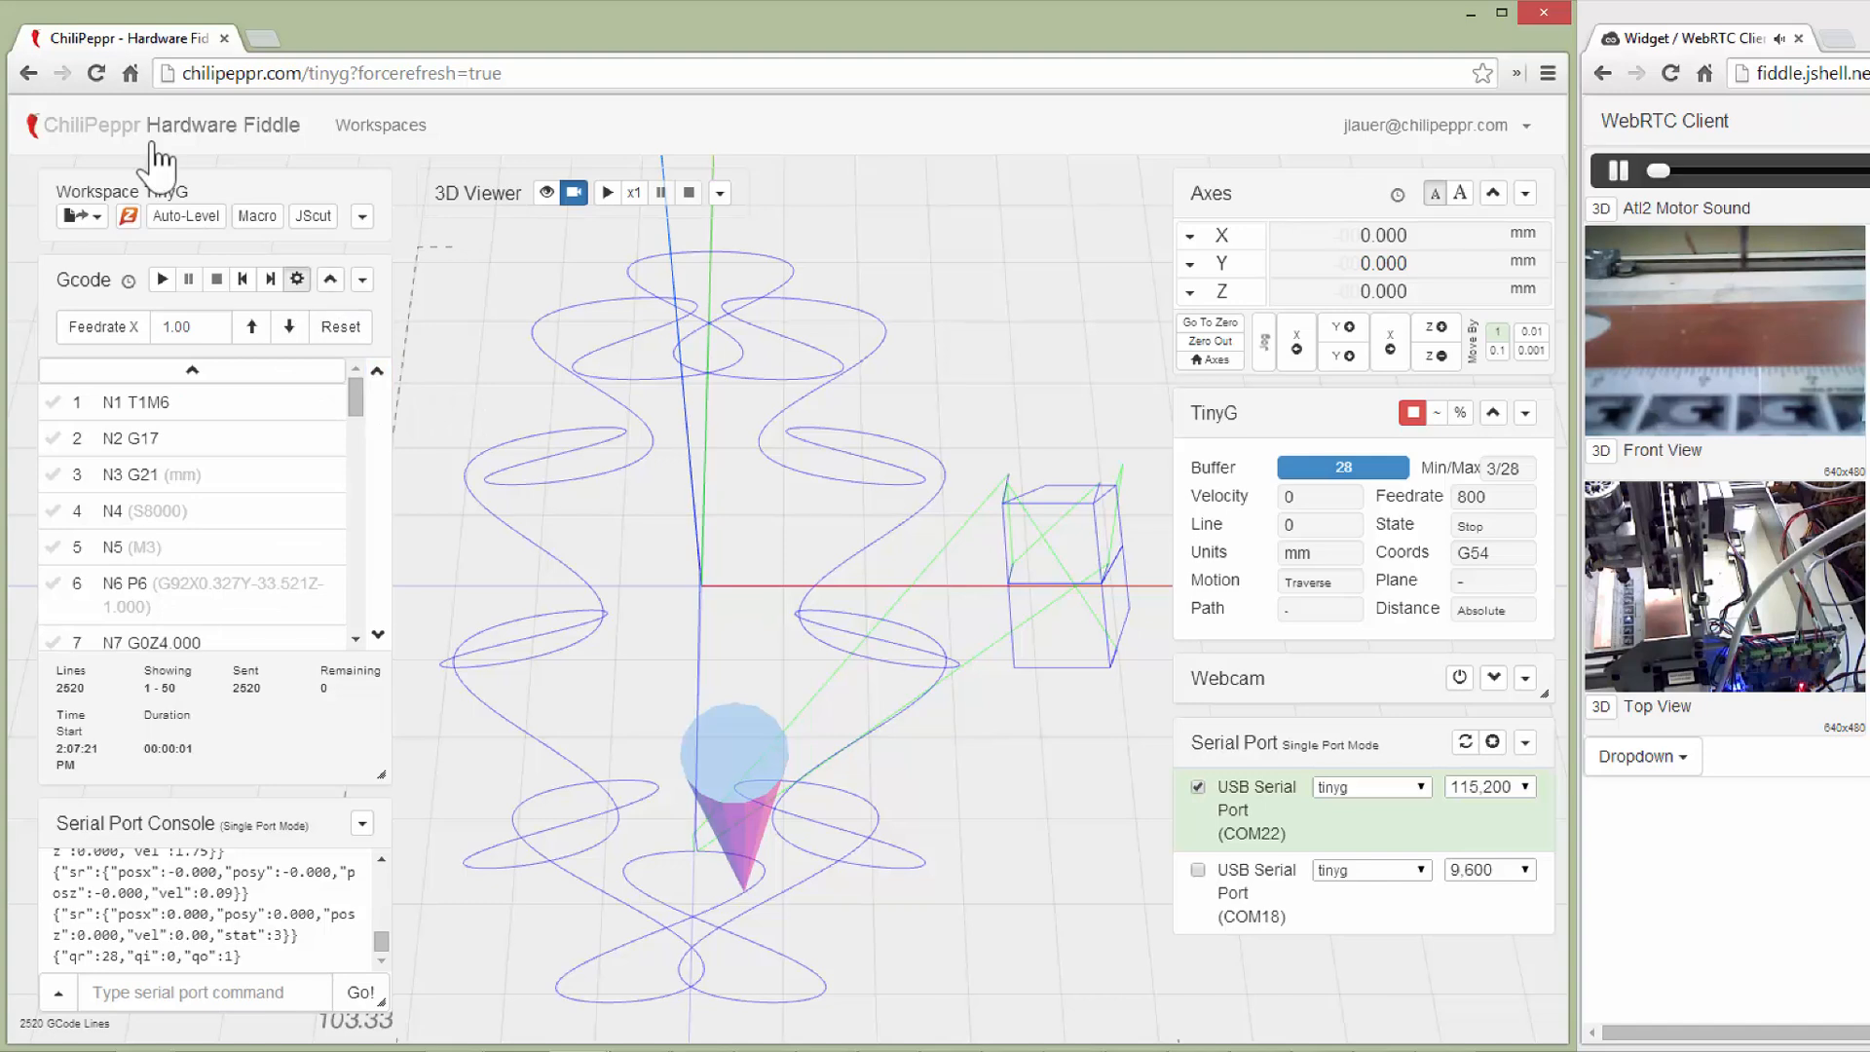
click(296, 279)
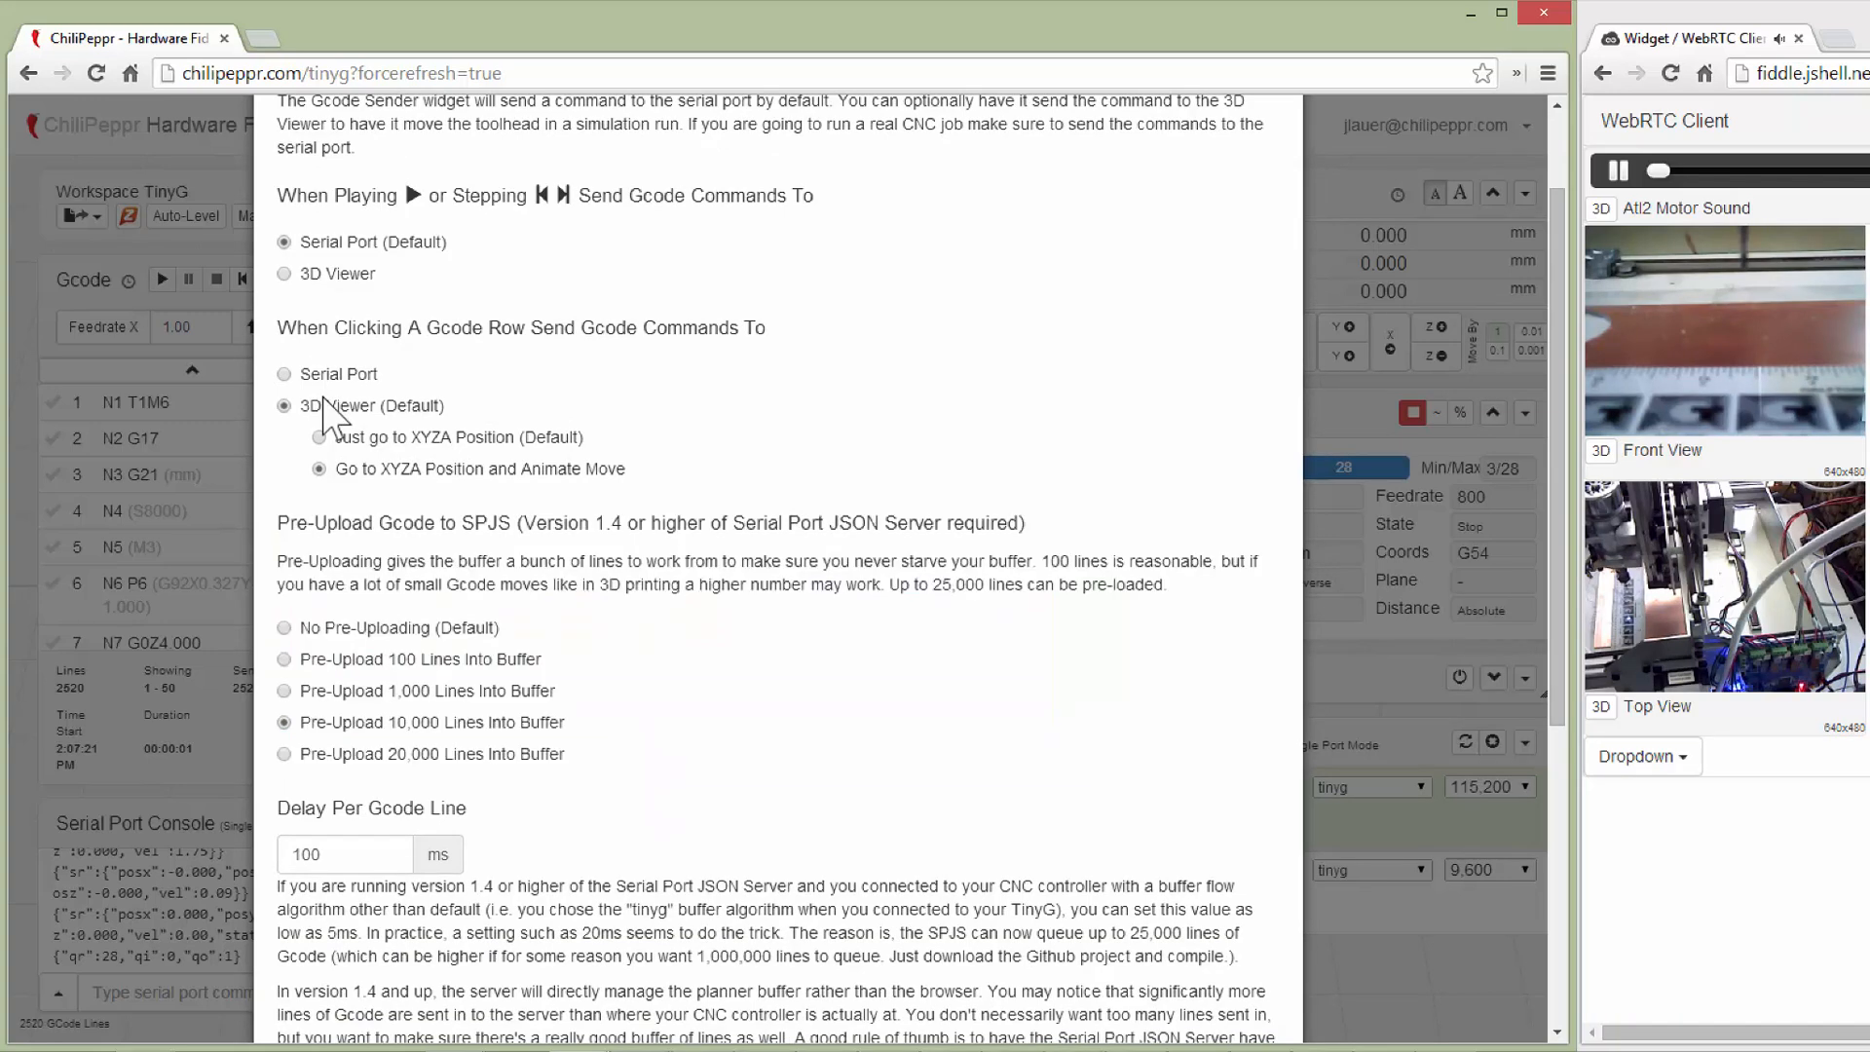
mouse_move(417, 775)
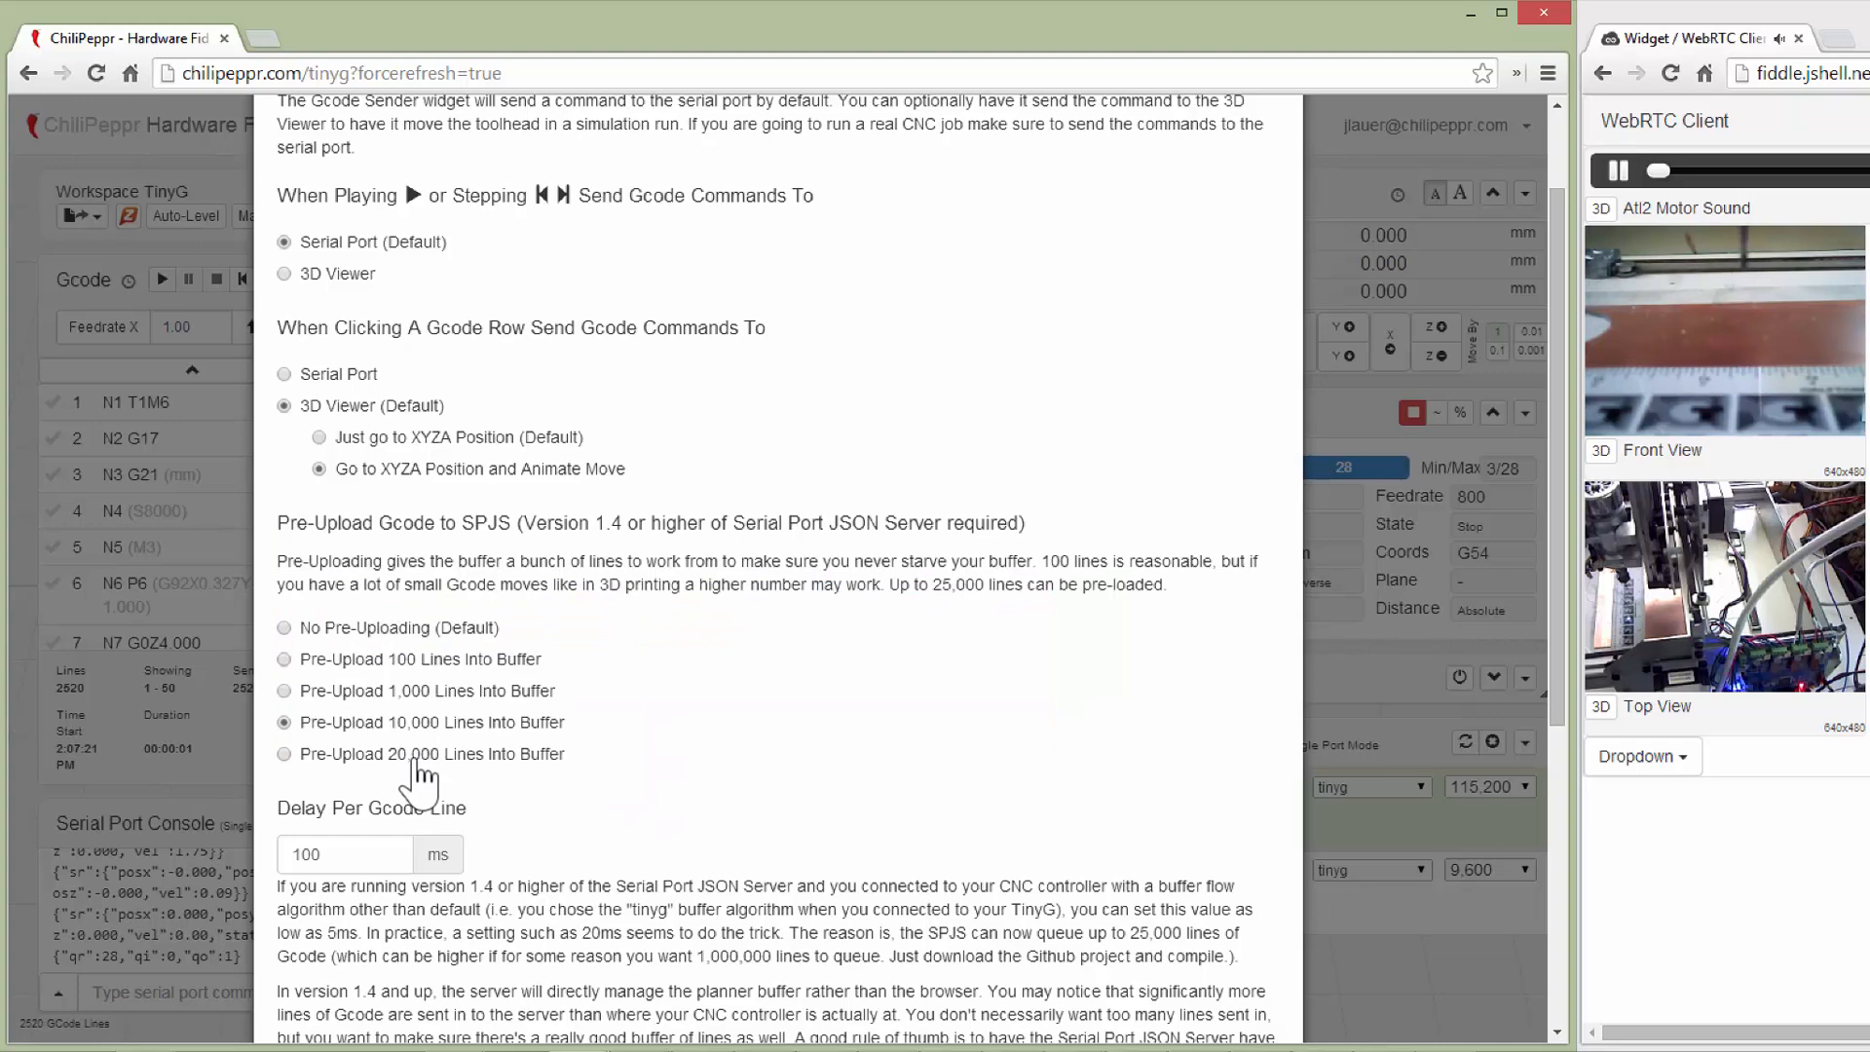
mouse_move(415, 769)
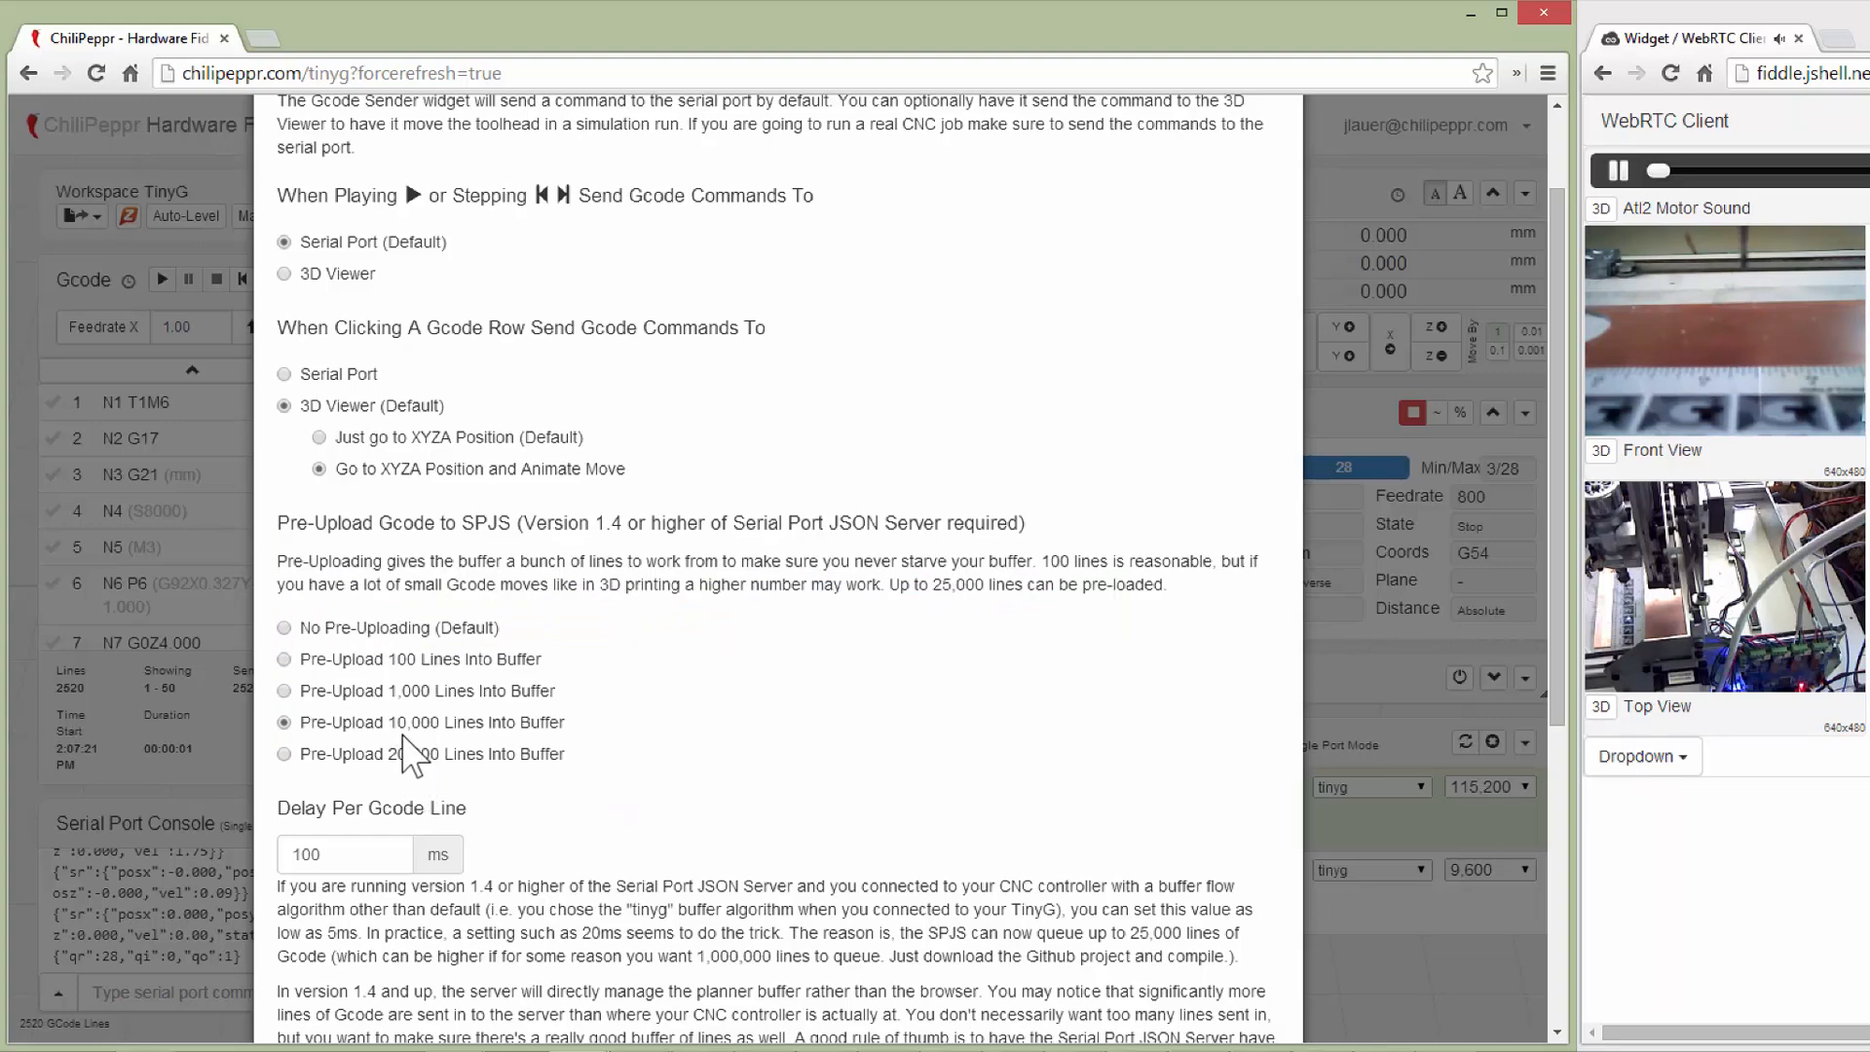
mouse_move(201, 715)
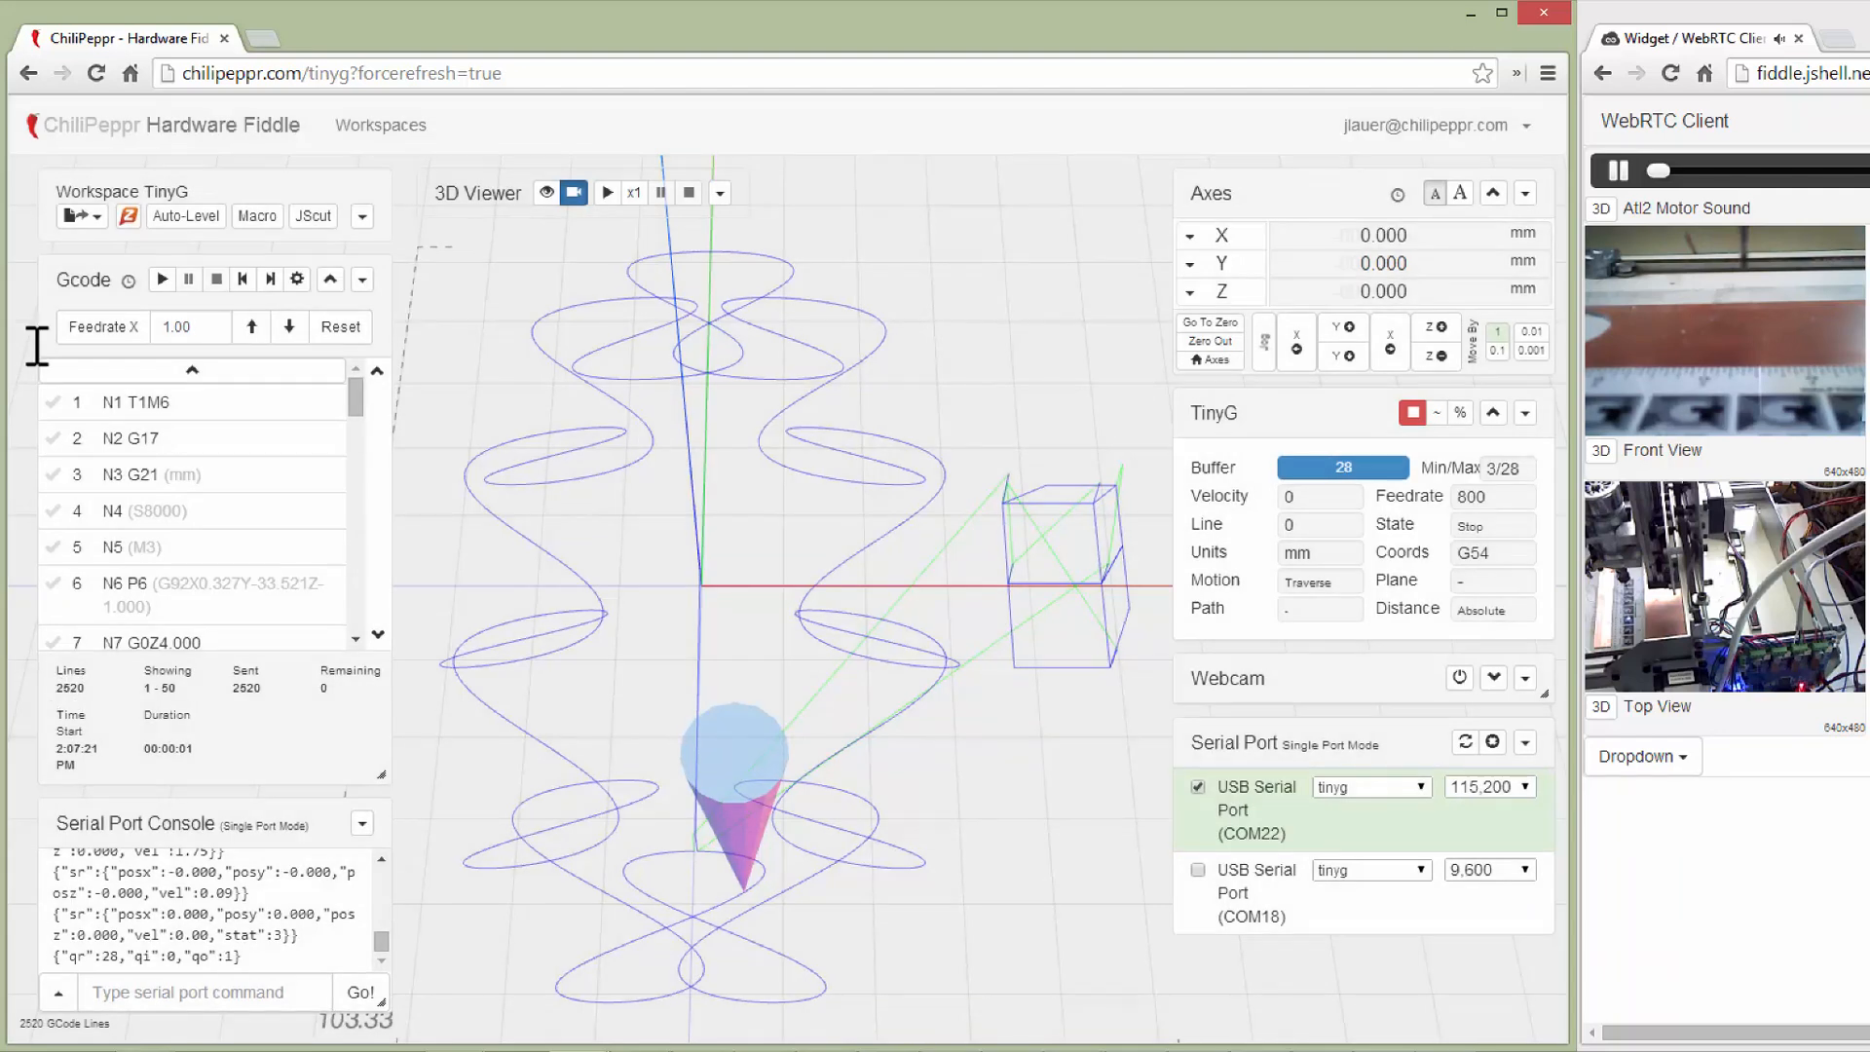
mouse_move(118, 619)
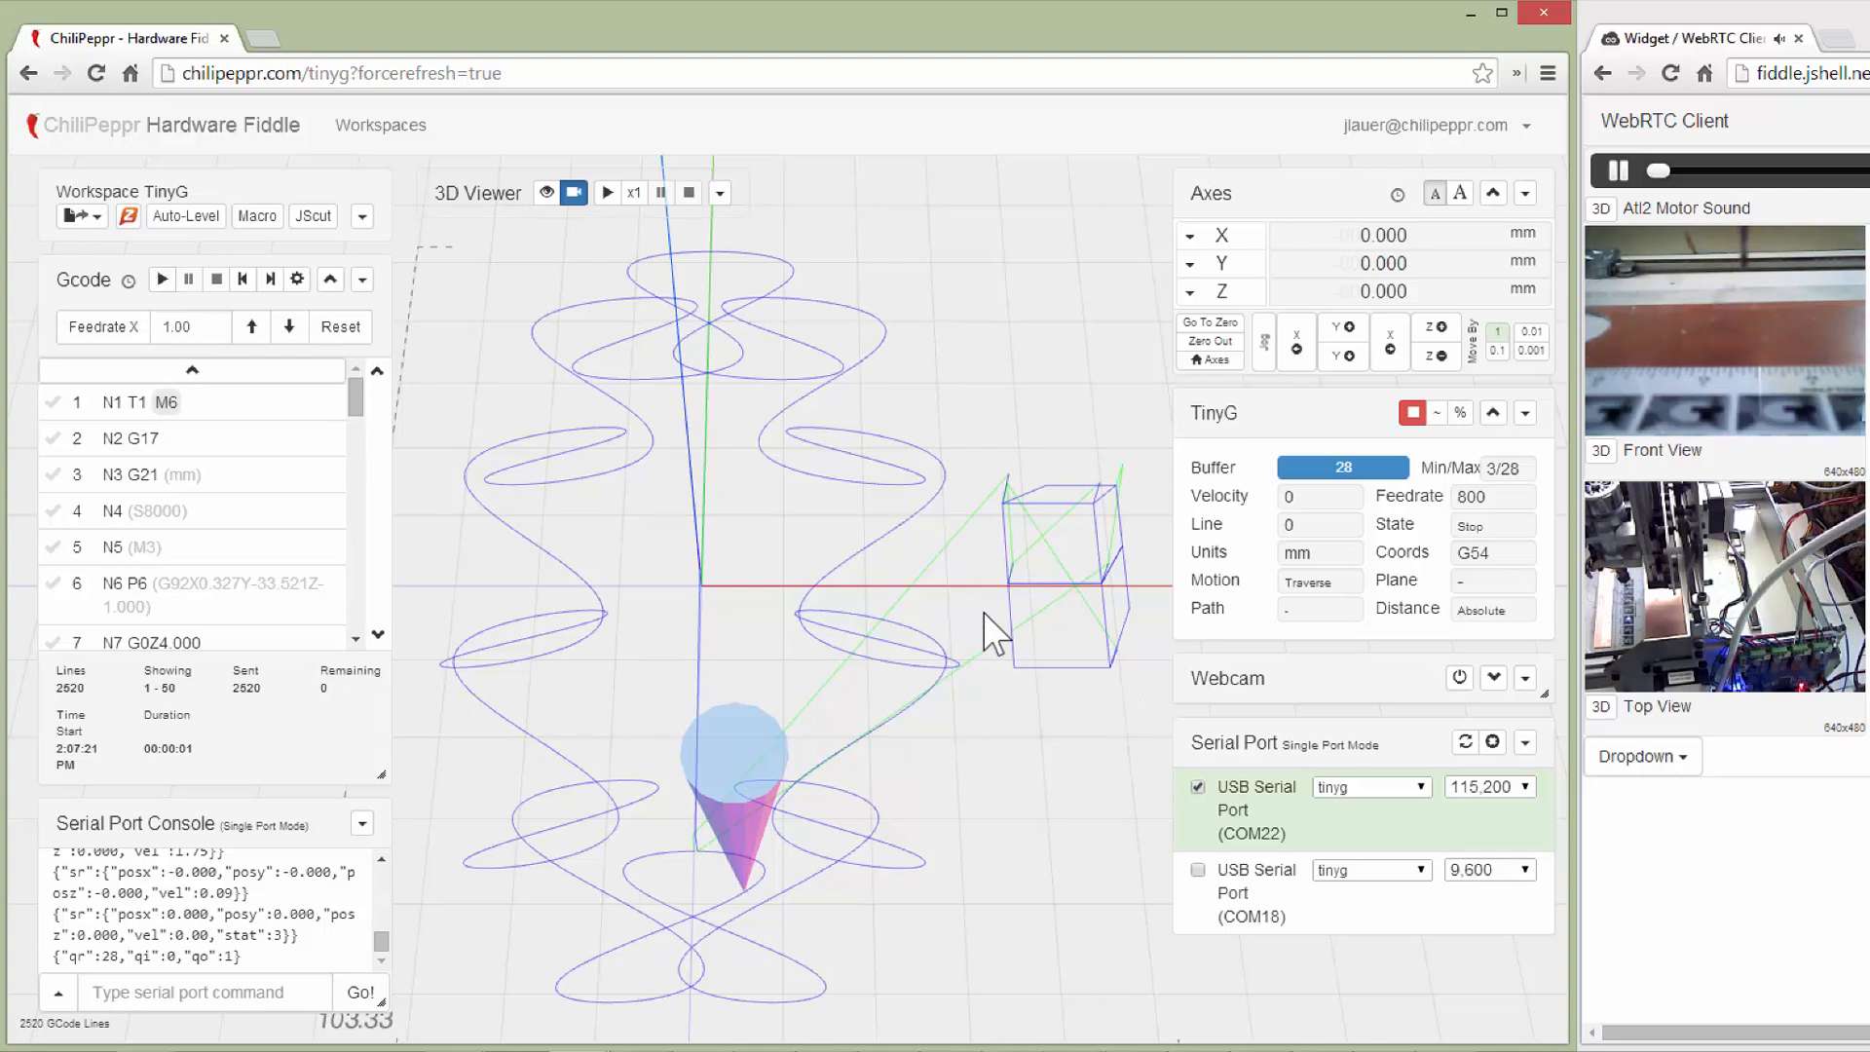
mouse_move(512, 366)
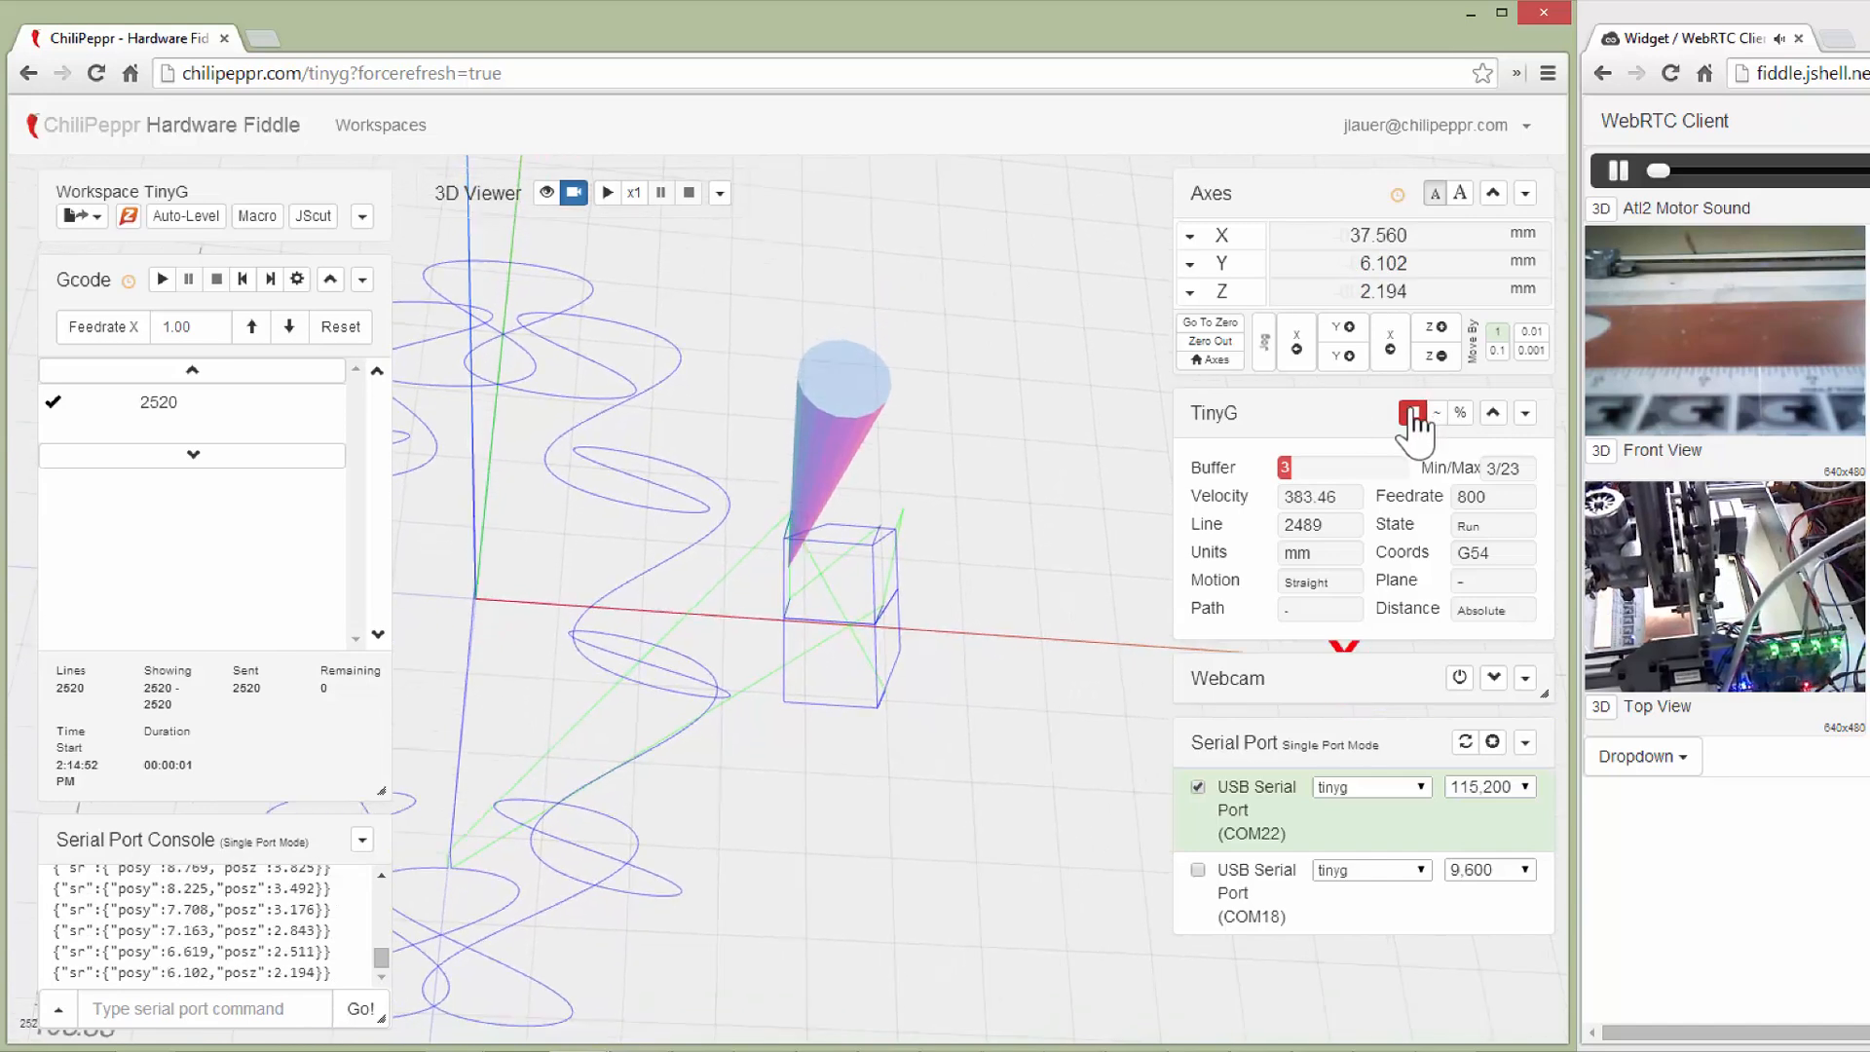
Feedhold the running TinyG job and reopen Gcode Sender Options showing the 10,000-line pre-upload setting
click(1415, 413)
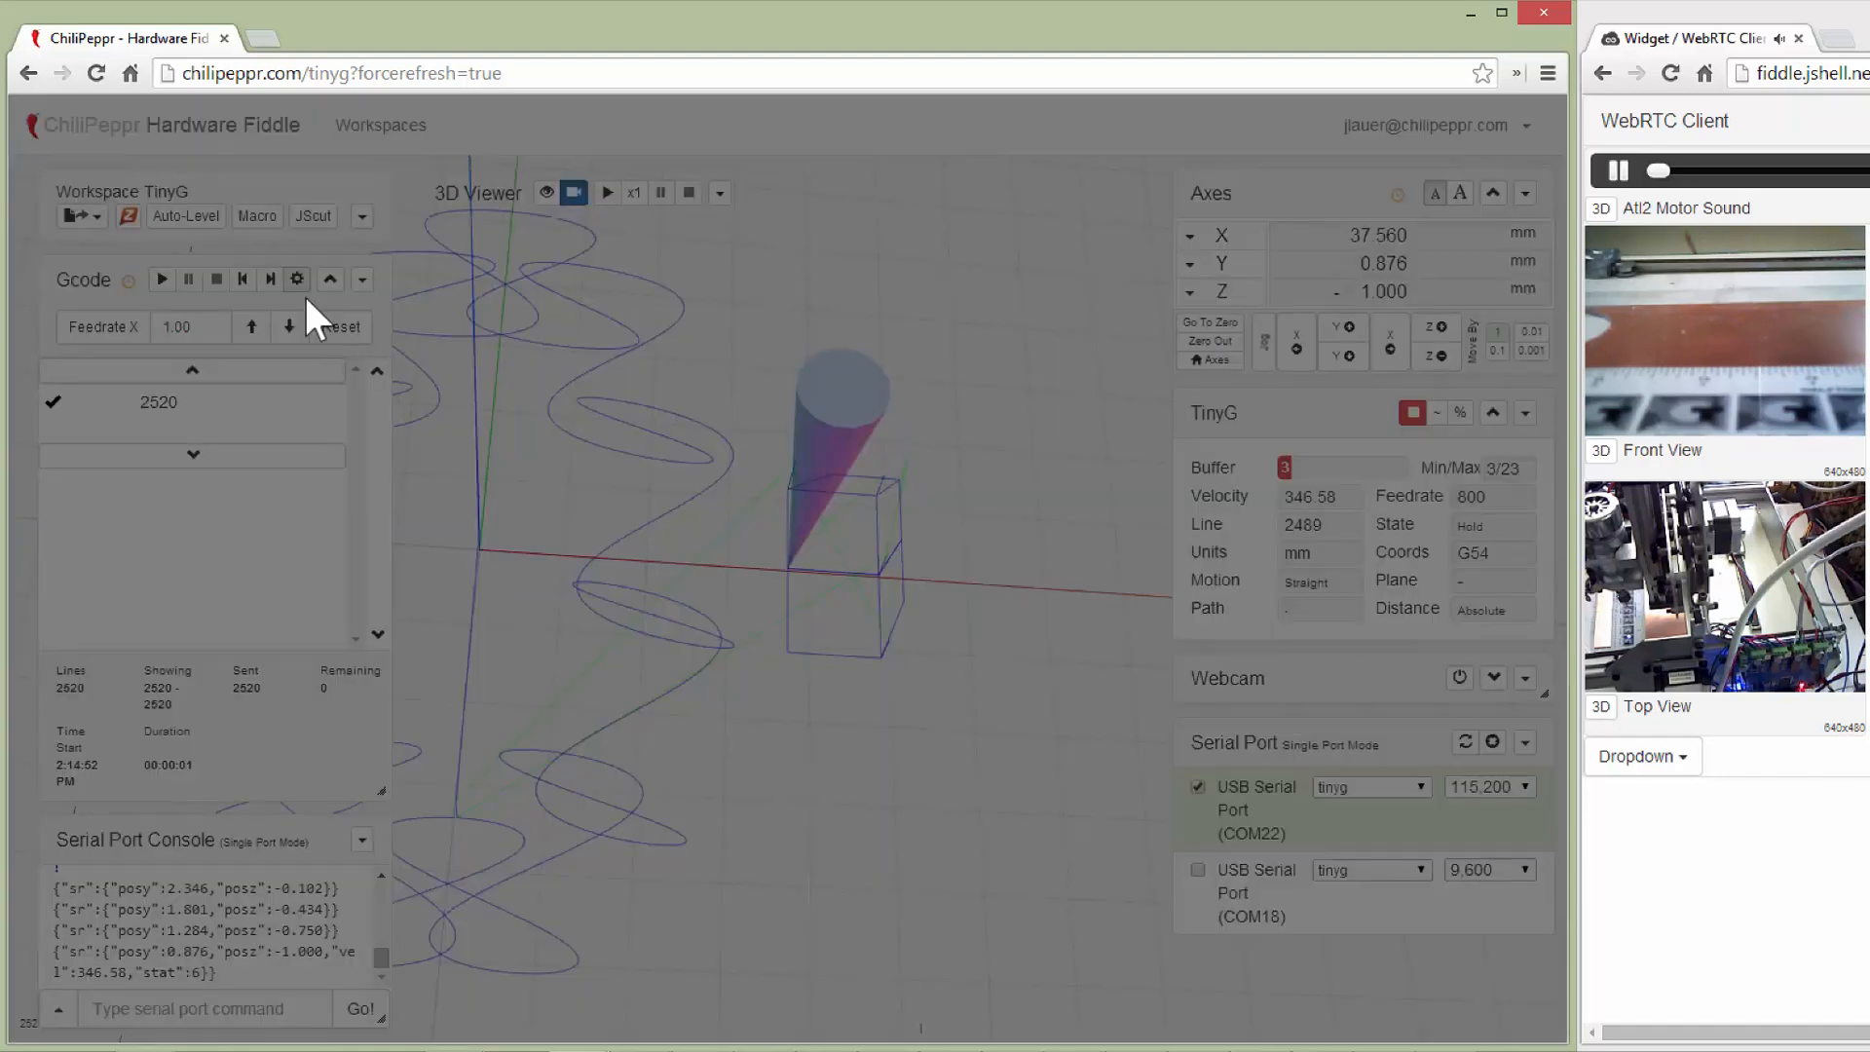
click(296, 278)
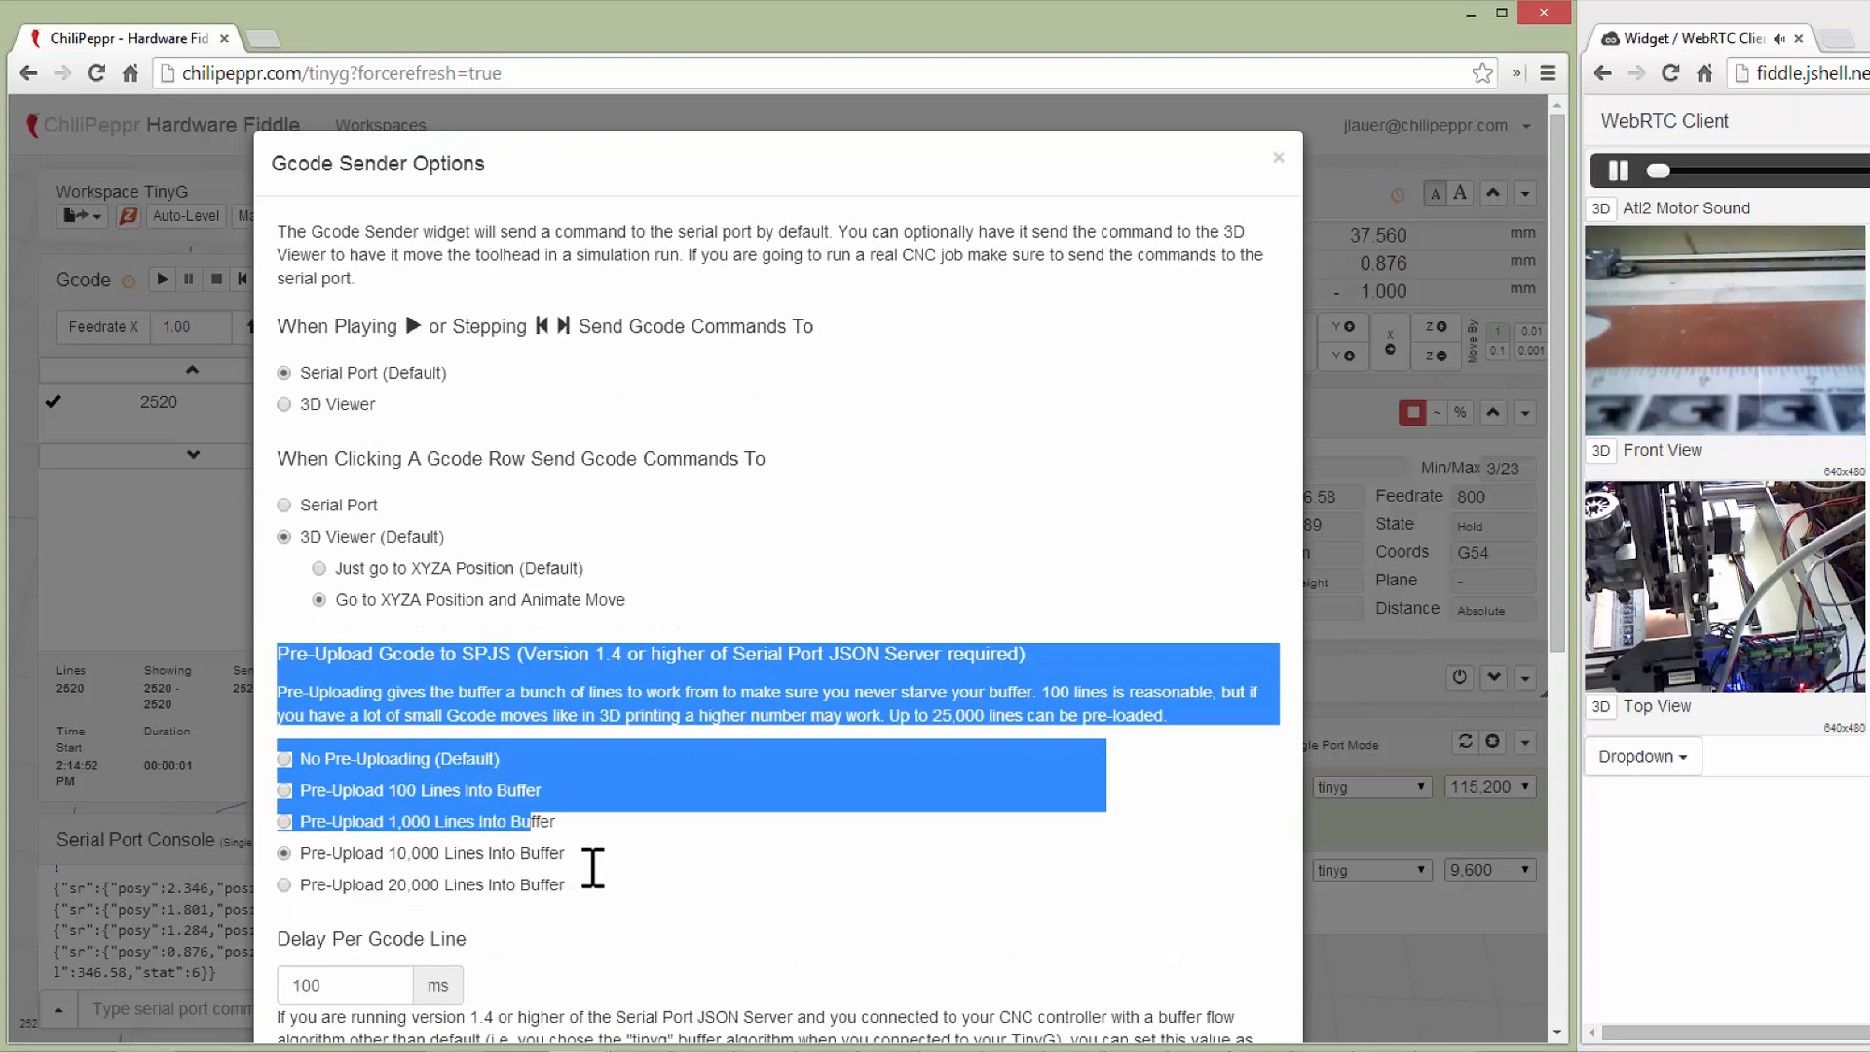
scroll(down, 3)
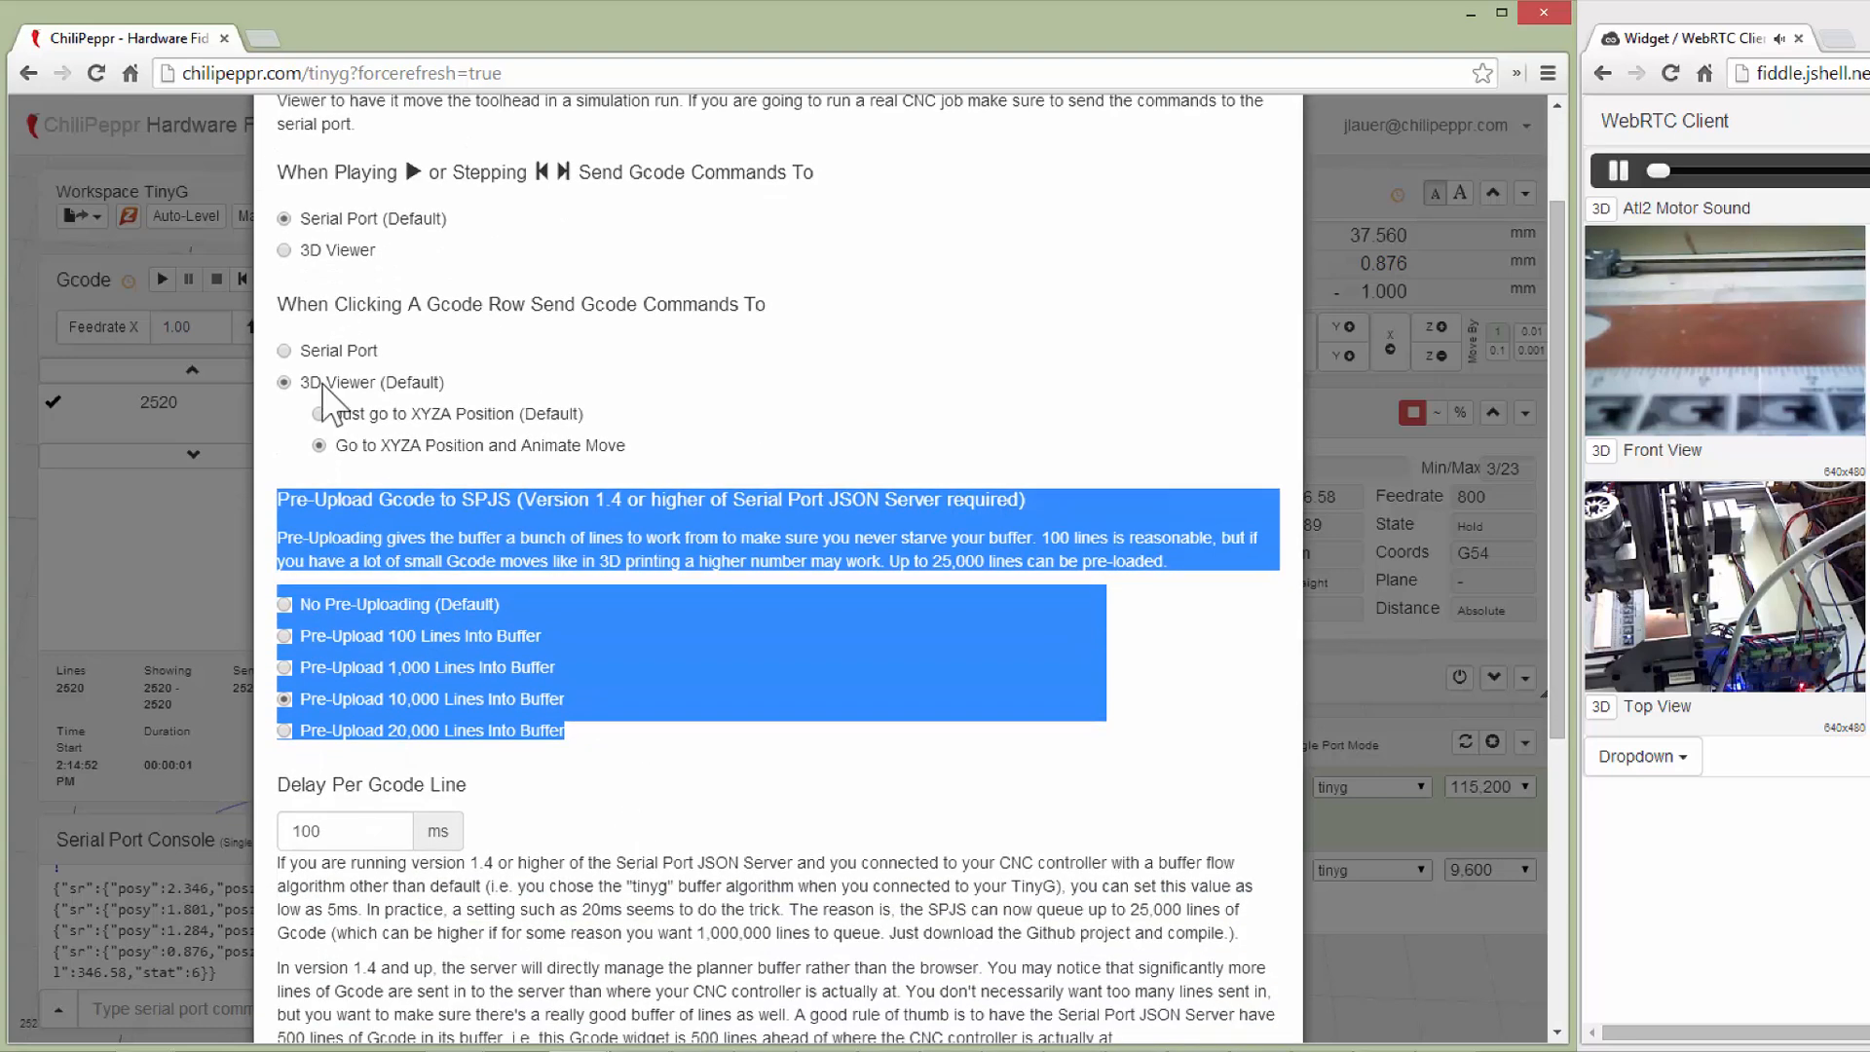
click(1151, 442)
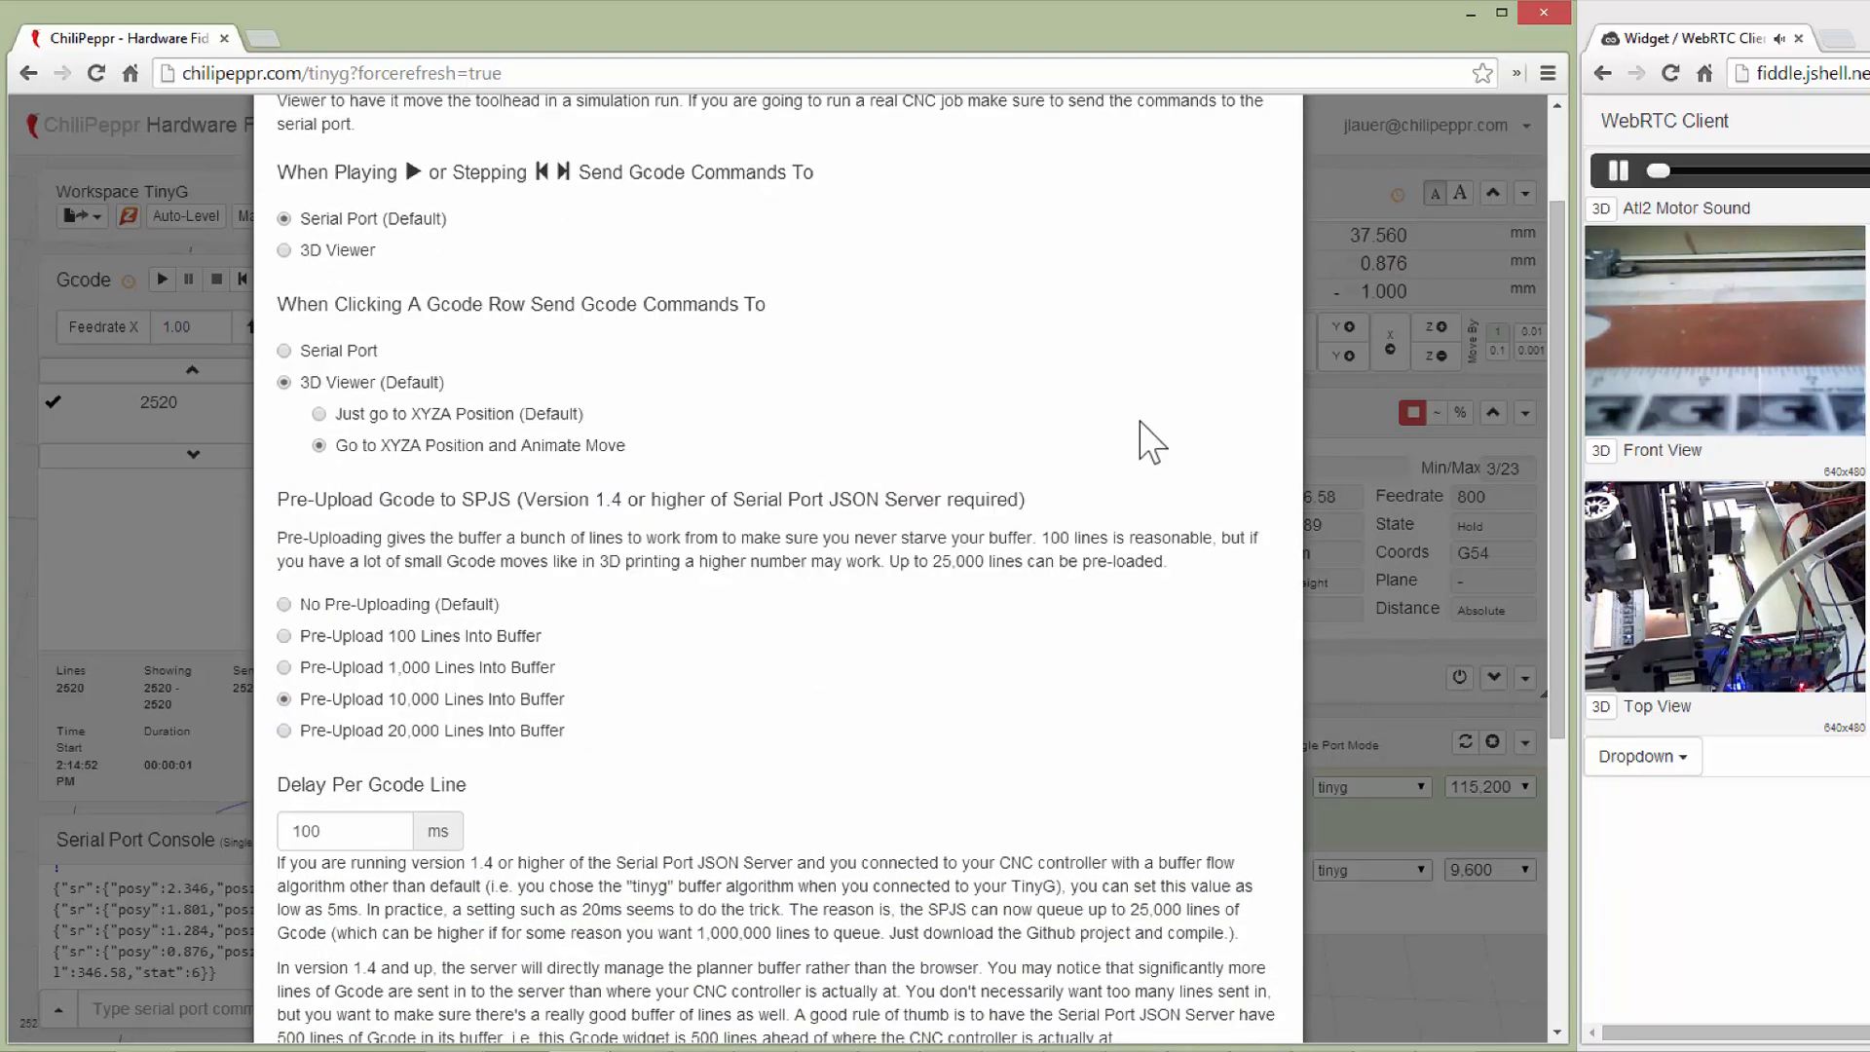